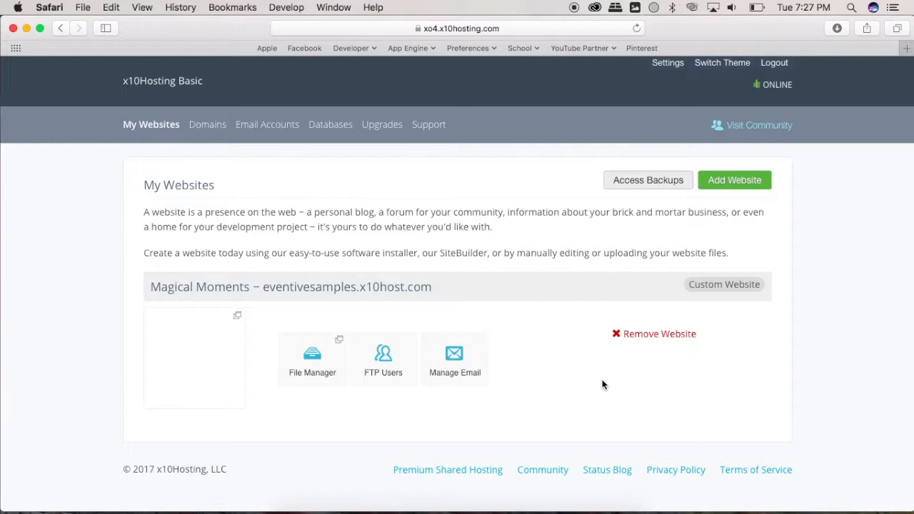
pyautogui.moveTo(907, 61)
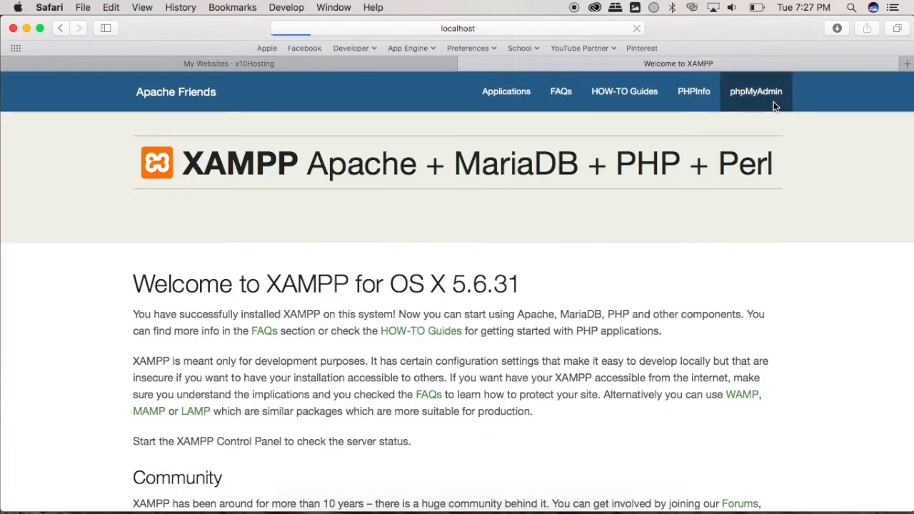
# Open the Export page of the local db_magicalmoments database, with quick method and SQL format.
pyautogui.click(756, 92)
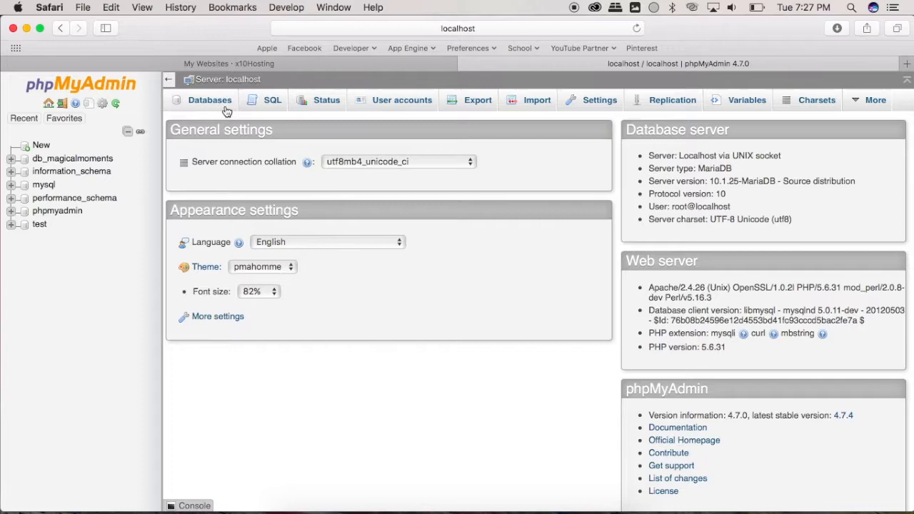
pyautogui.click(209, 100)
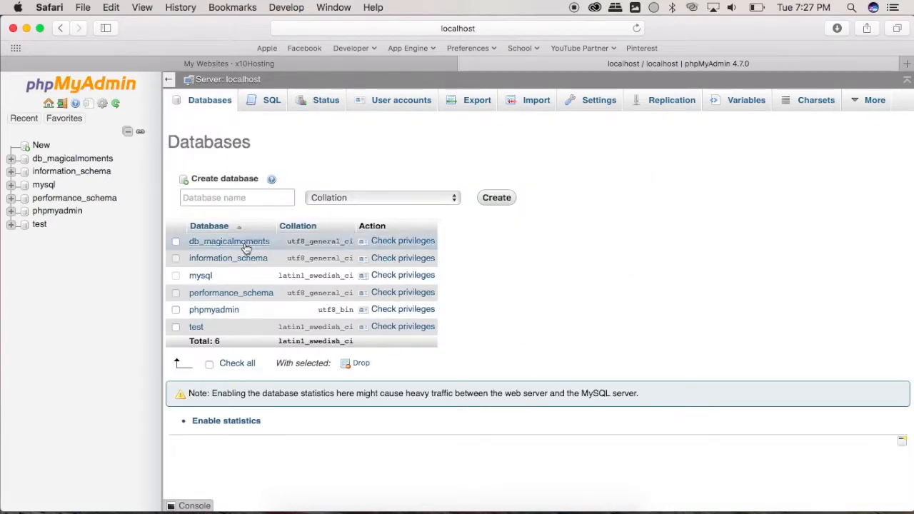
pyautogui.click(228, 240)
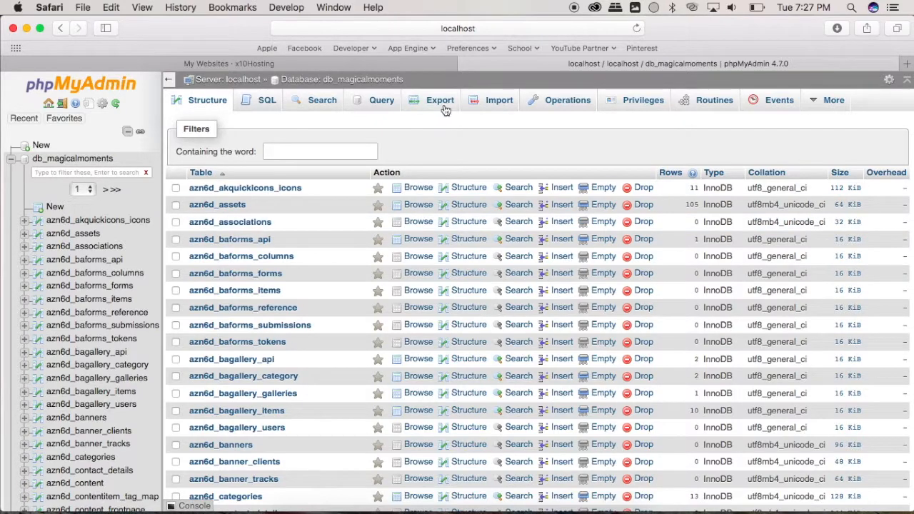
pyautogui.click(439, 100)
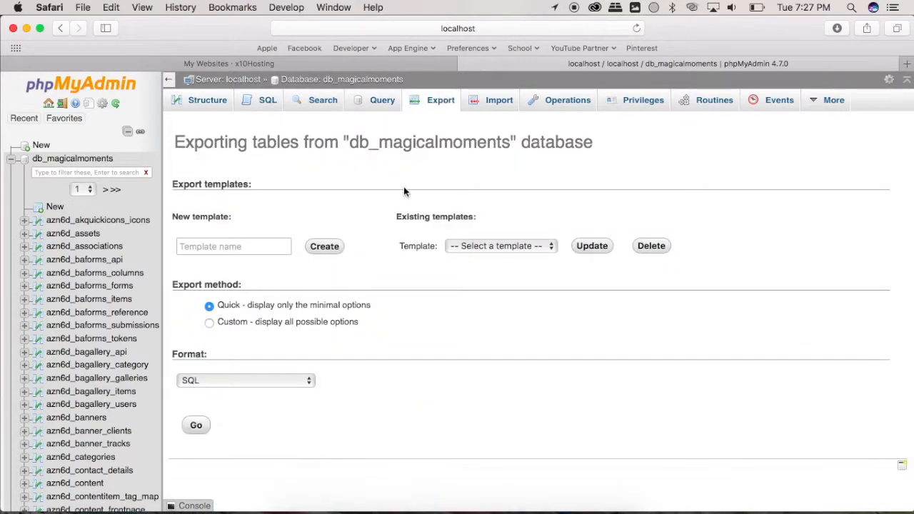
pyautogui.click(196, 425)
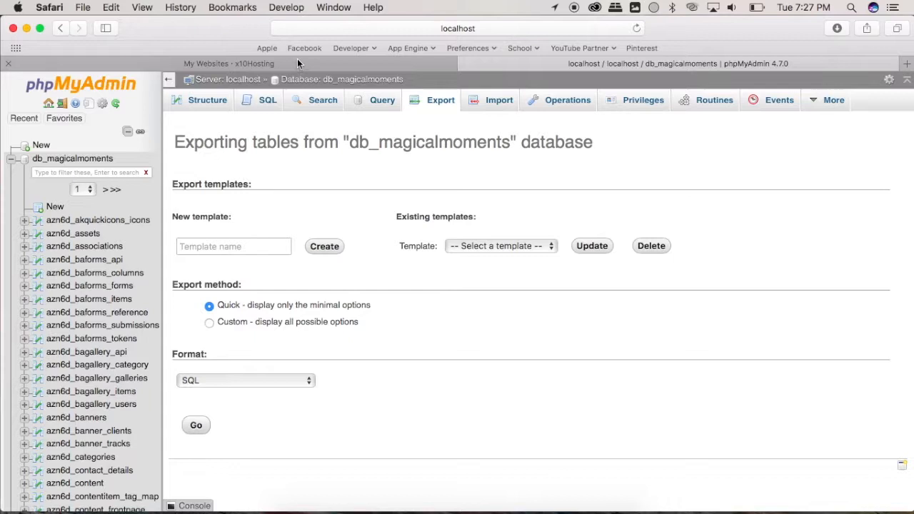
# Log back into the x10Hosting cPanel from Databases and reach the My Websites dashboard.
pyautogui.click(228, 64)
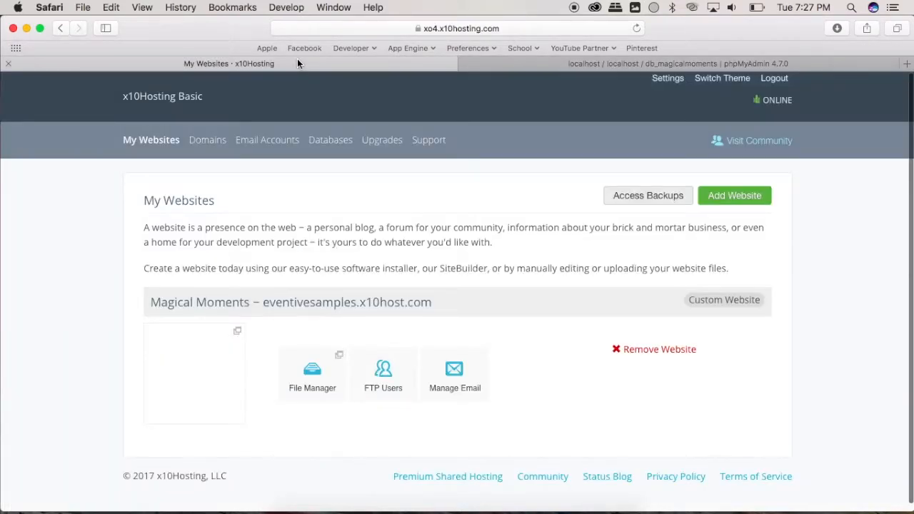
pyautogui.moveTo(330, 140)
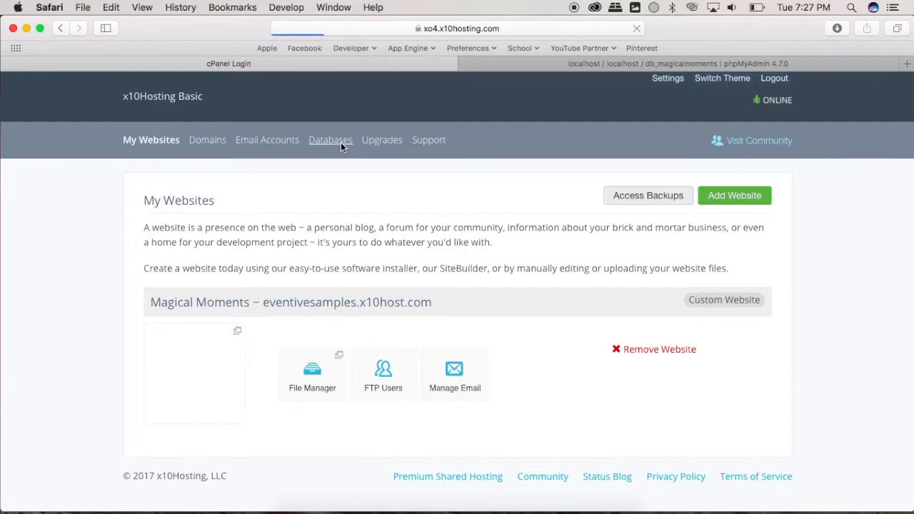
pyautogui.click(330, 139)
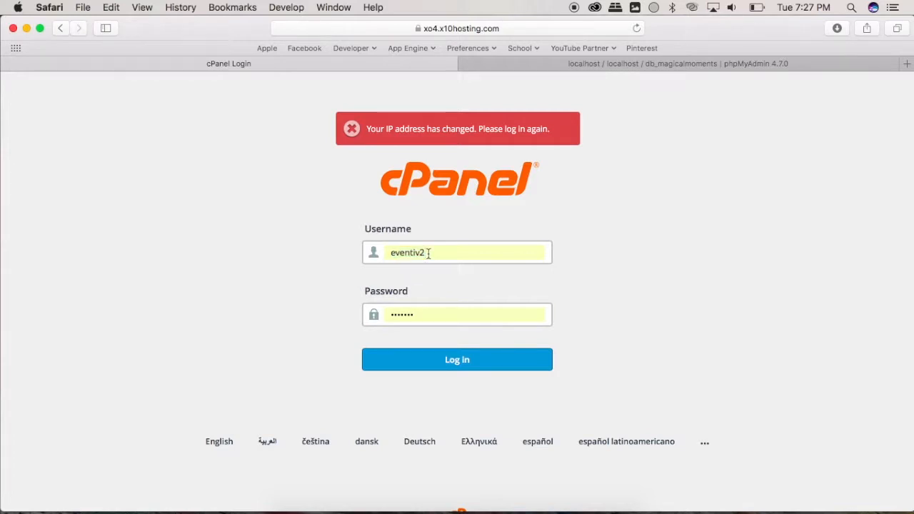
pyautogui.click(456, 359)
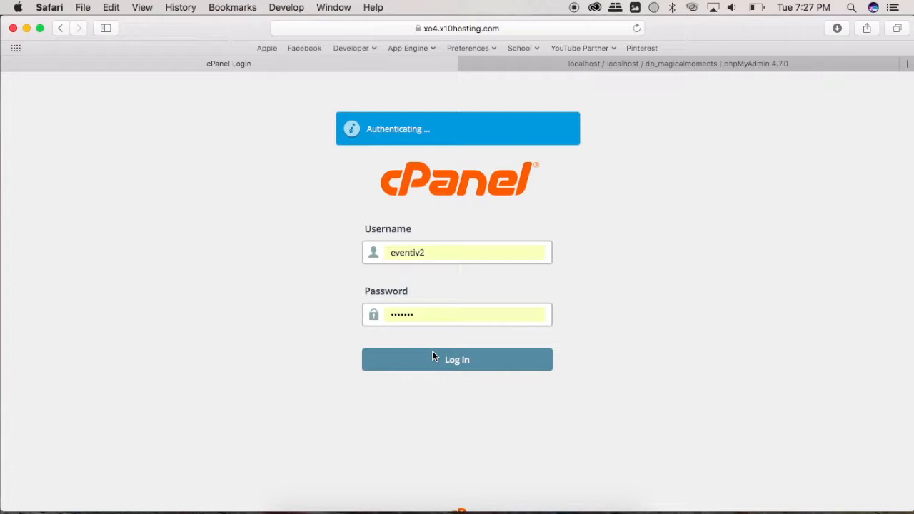
pyautogui.click(456, 359)
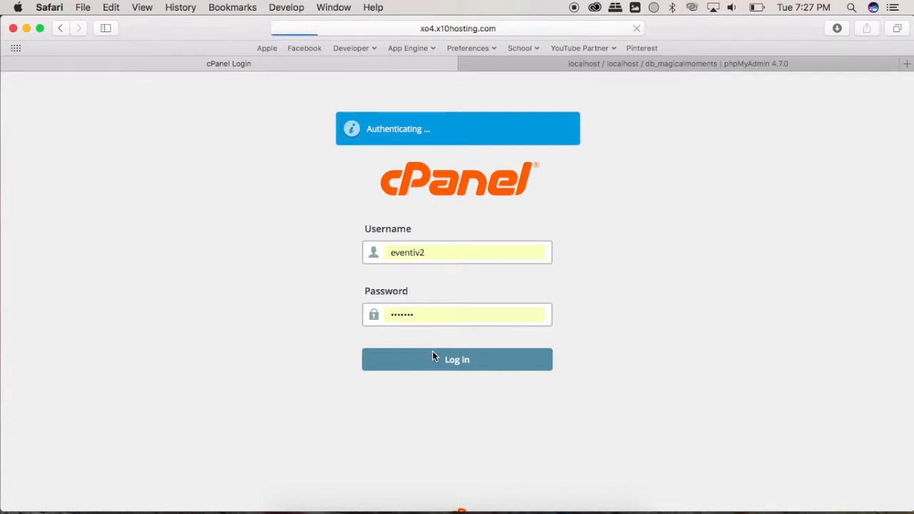
pyautogui.click(457, 359)
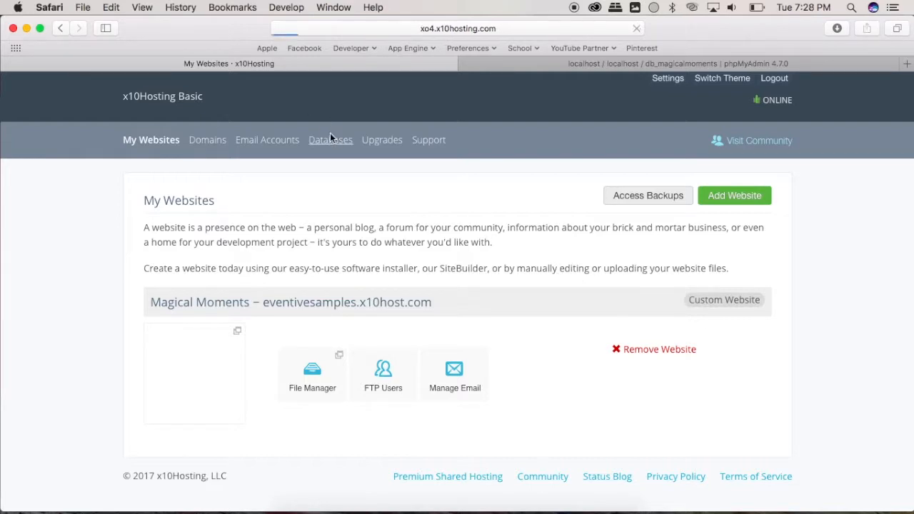
# Add a MySQL database named magicalmoments, creating eventiv2_magicalmoments.
pyautogui.click(330, 140)
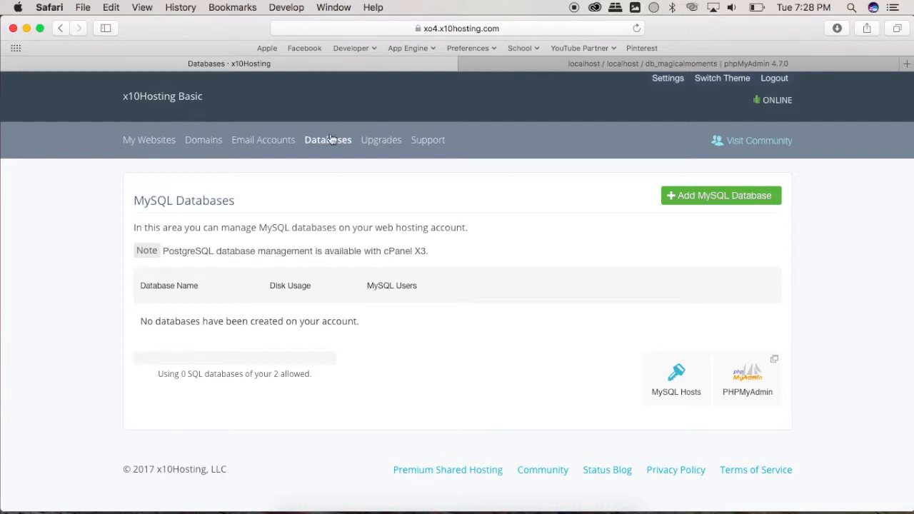
pyautogui.click(720, 195)
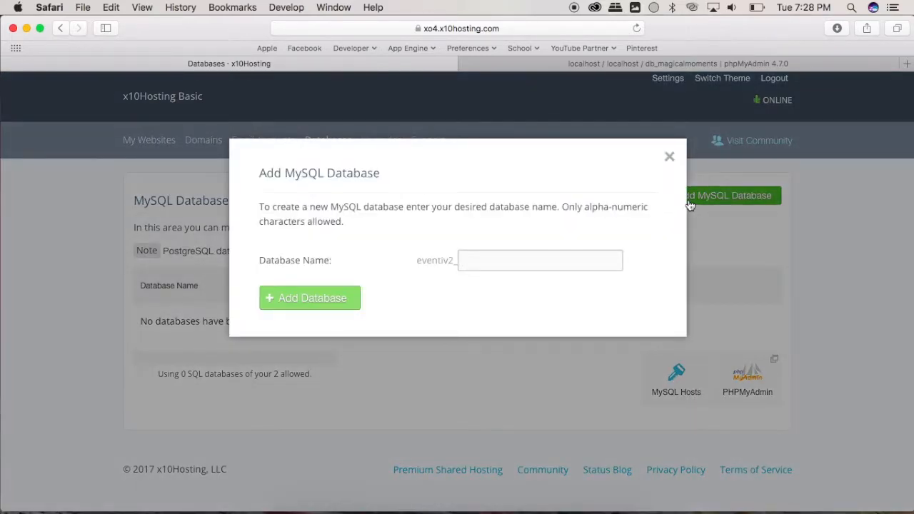
pyautogui.write('m')
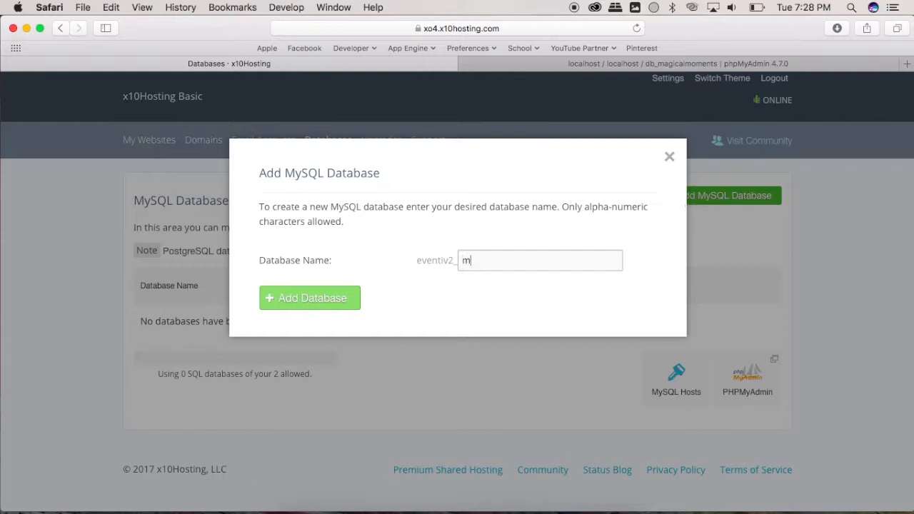
pyautogui.write('agical')
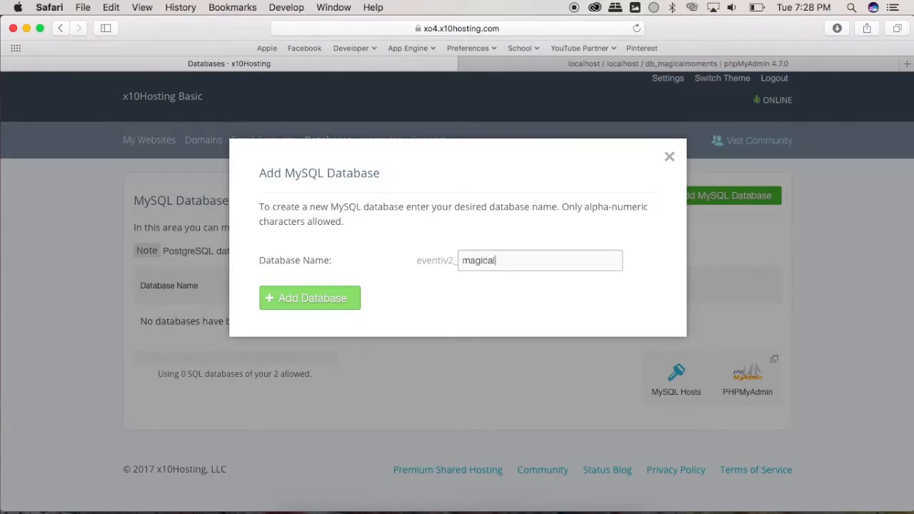
pyautogui.write('moments')
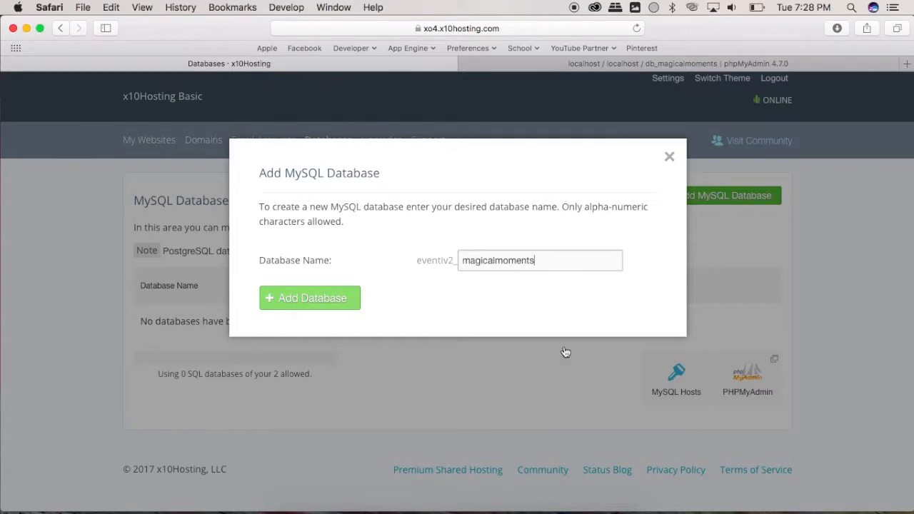
pyautogui.click(309, 297)
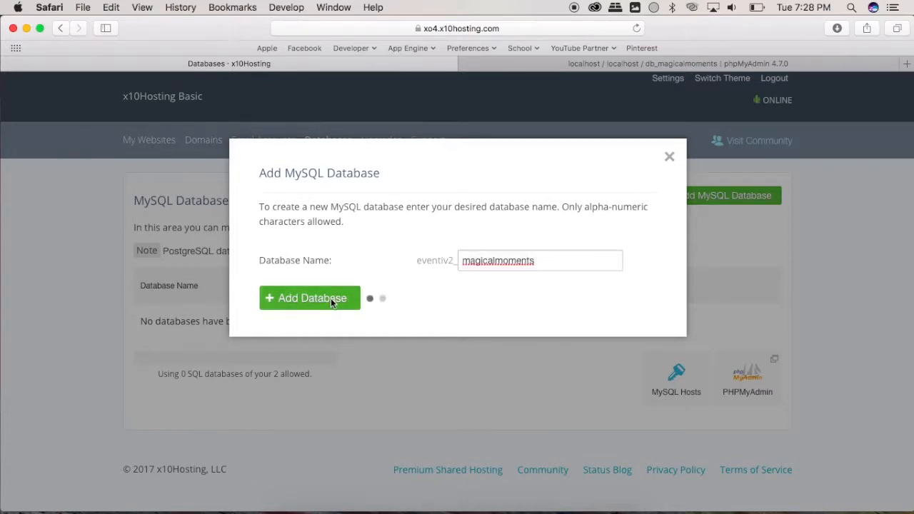
pyautogui.click(309, 298)
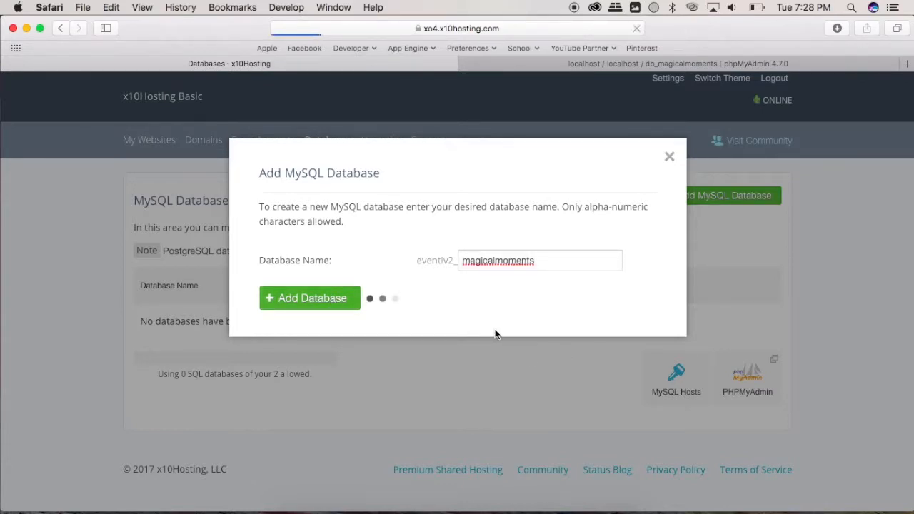
pyautogui.click(309, 298)
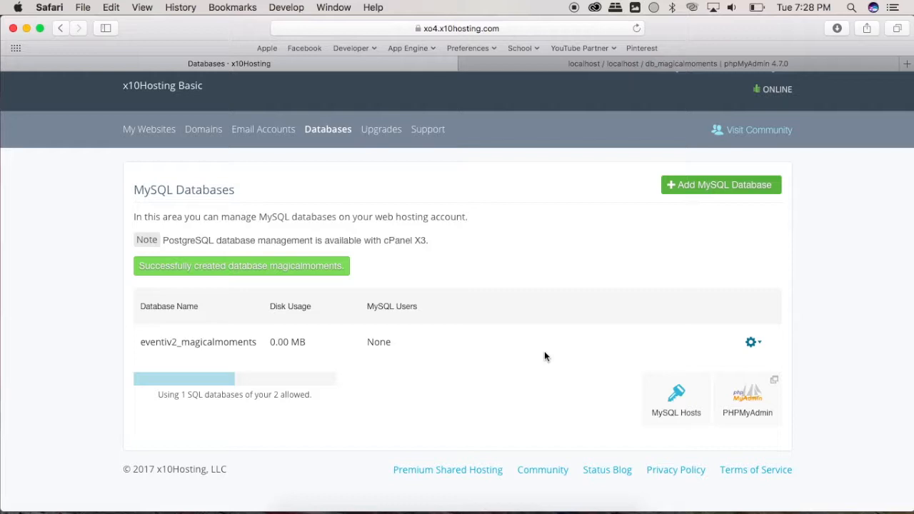
pyautogui.moveTo(637, 379)
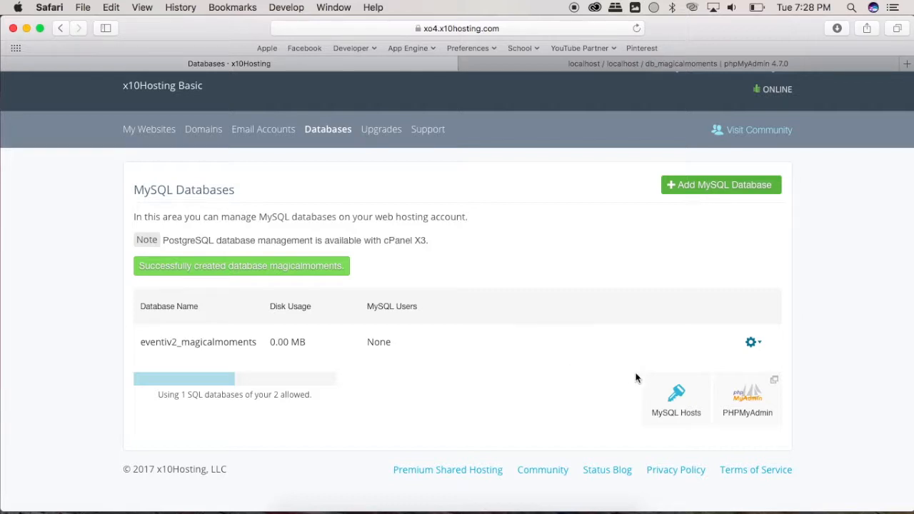
# Open the new eventiv2_magicalmoments database in the hosting account's phpMyAdmin.
pyautogui.click(748, 397)
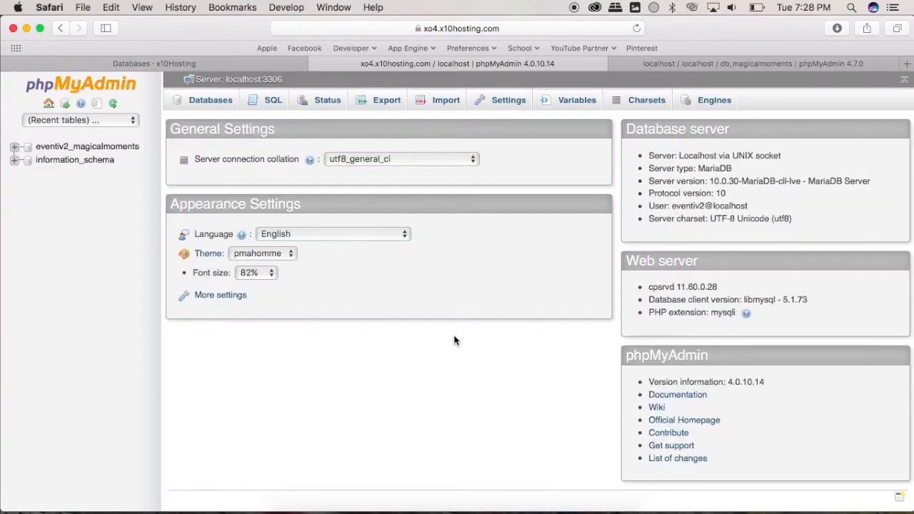
pyautogui.moveTo(449, 323)
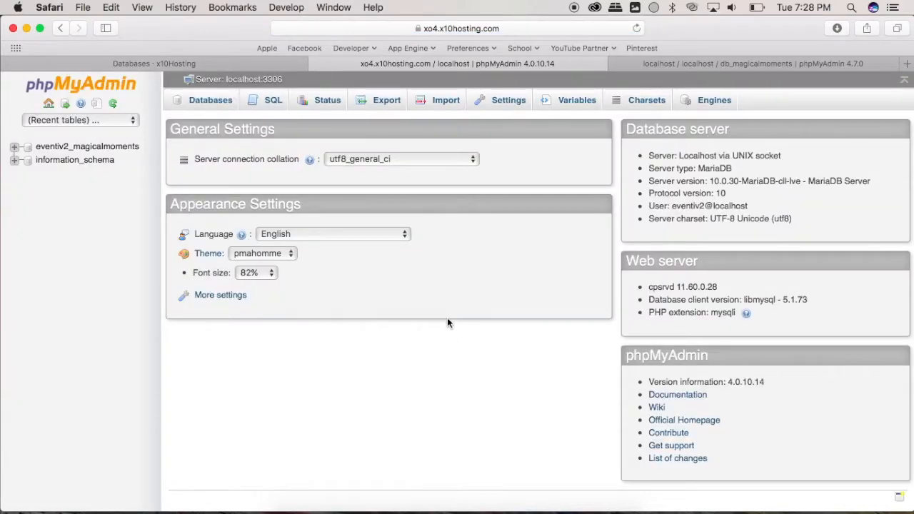
pyautogui.moveTo(409, 153)
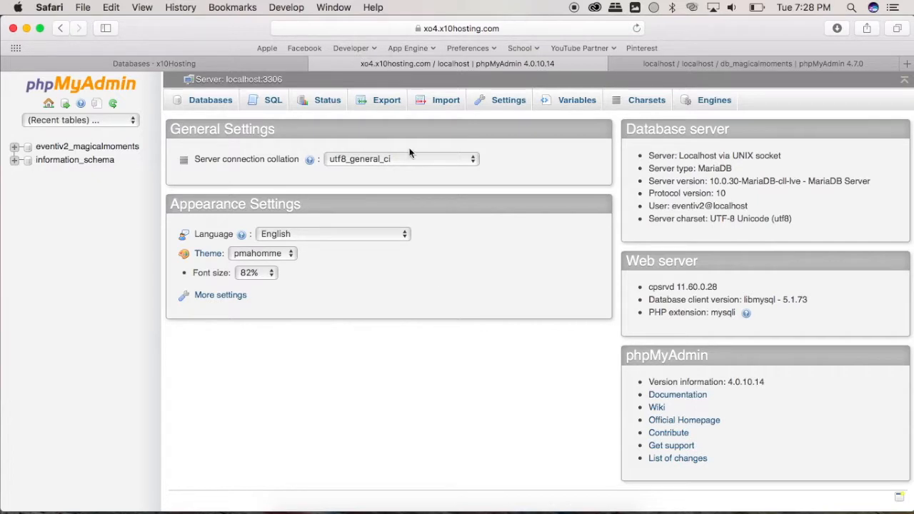
pyautogui.click(87, 147)
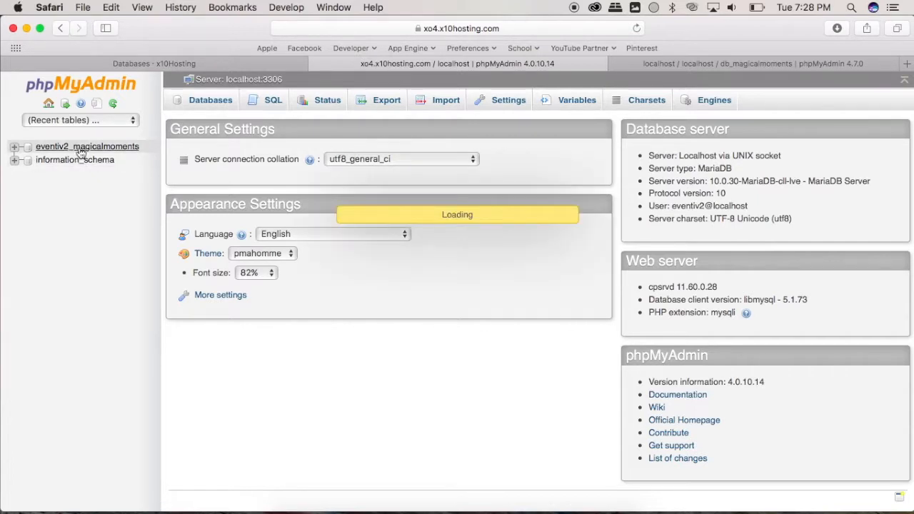
pyautogui.click(87, 146)
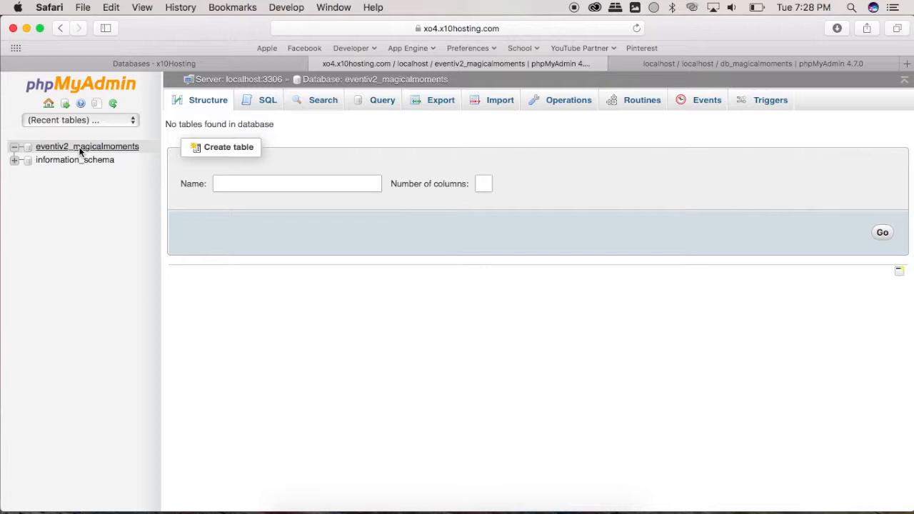
# Choose db_magicalmoments.sql from Downloads as the file to import.
pyautogui.click(500, 100)
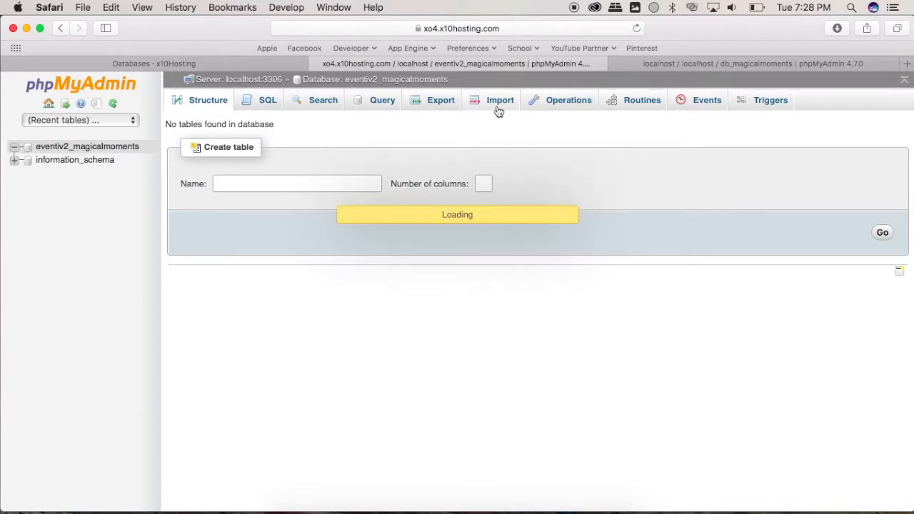
pyautogui.click(499, 100)
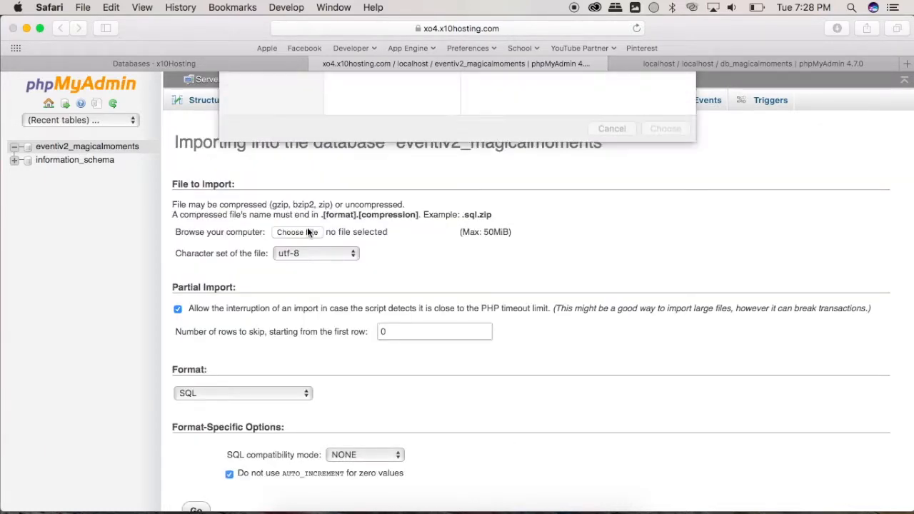
pyautogui.click(297, 231)
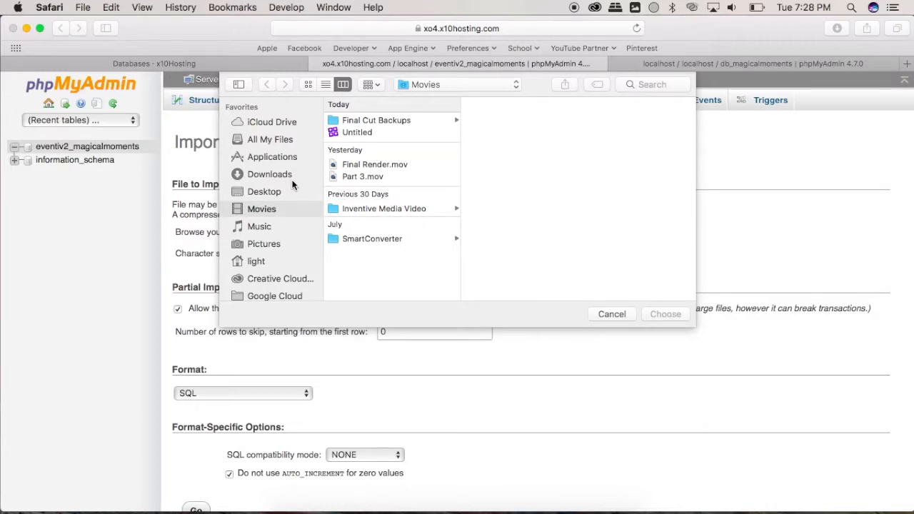
pyautogui.click(269, 173)
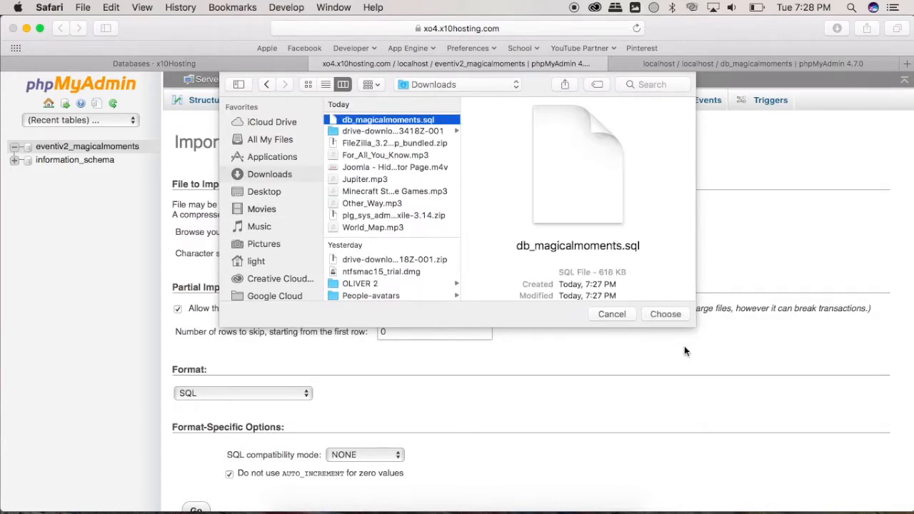
pyautogui.click(664, 314)
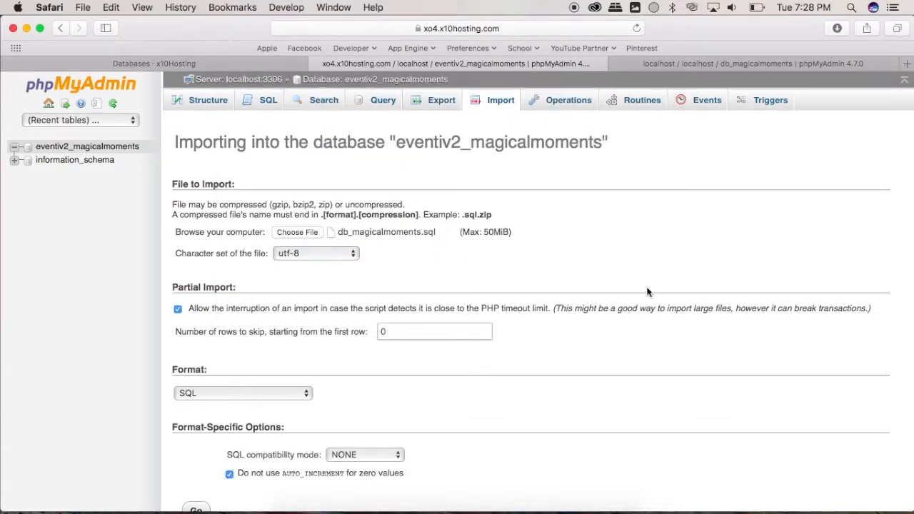
# Run the import of db_magicalmoments.sql, loading the azn6d_ tables.
pyautogui.scroll(-3)
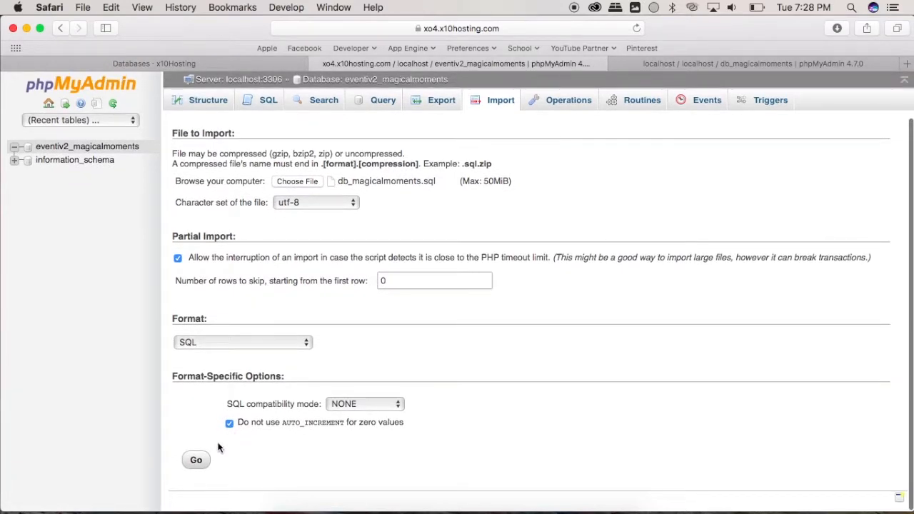
pyautogui.click(195, 459)
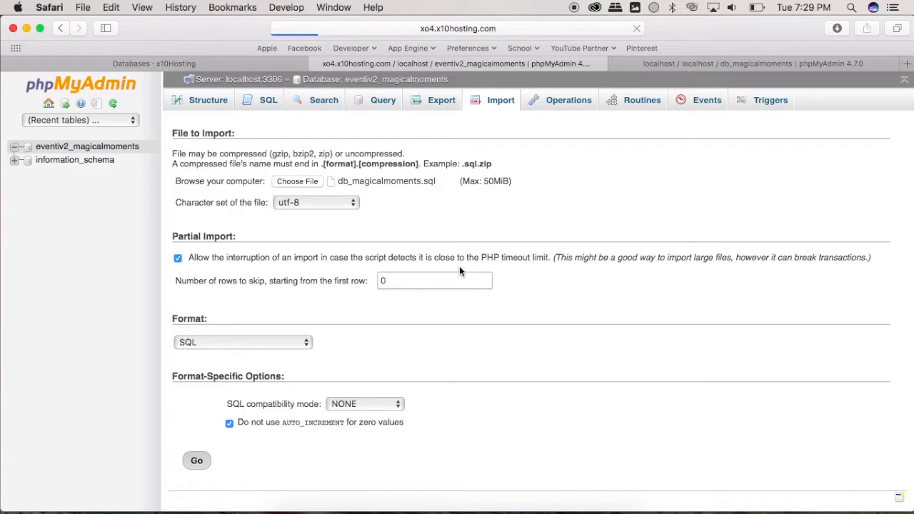
pyautogui.moveTo(459, 272)
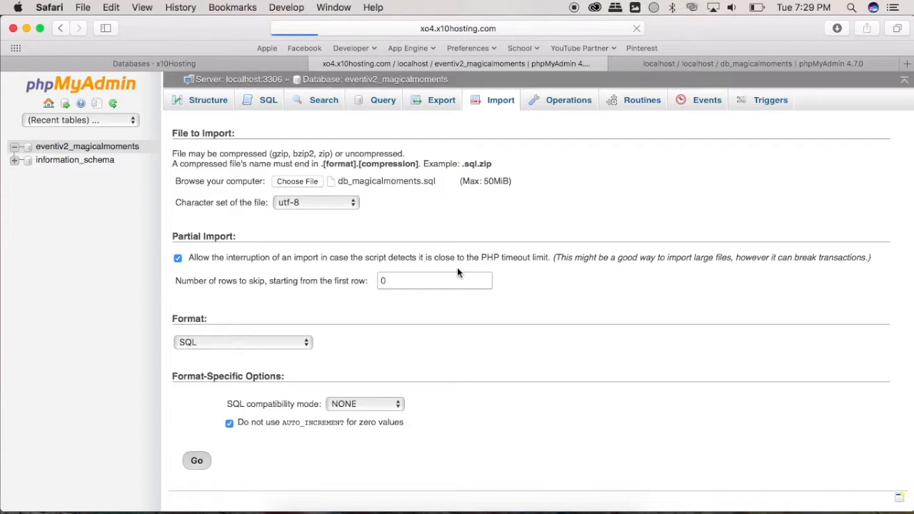
pyautogui.moveTo(719, 126)
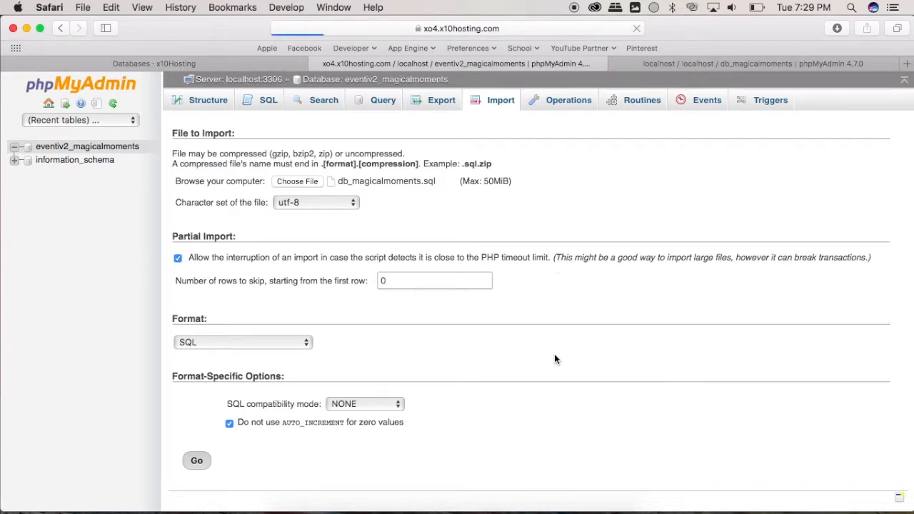
pyautogui.click(197, 460)
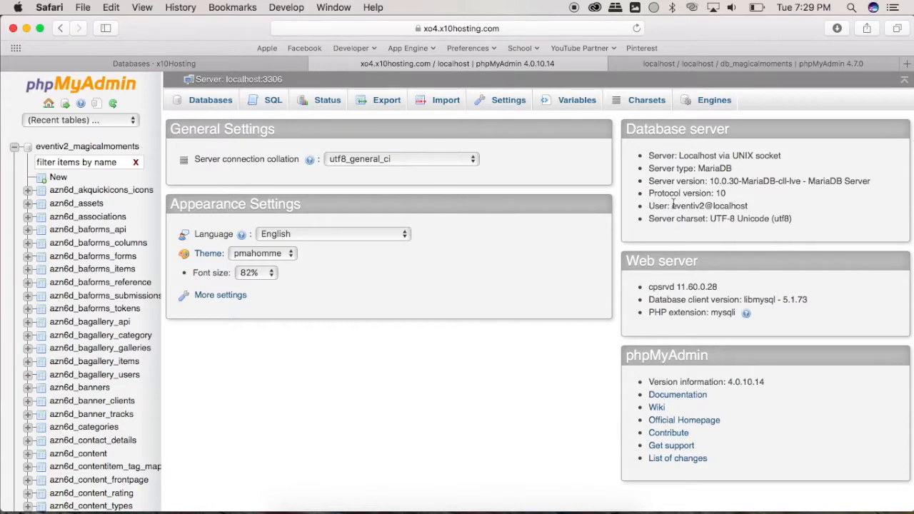
# Select the database user name on the server info page and bring Finder forward.
pyautogui.doubleClick(709, 205)
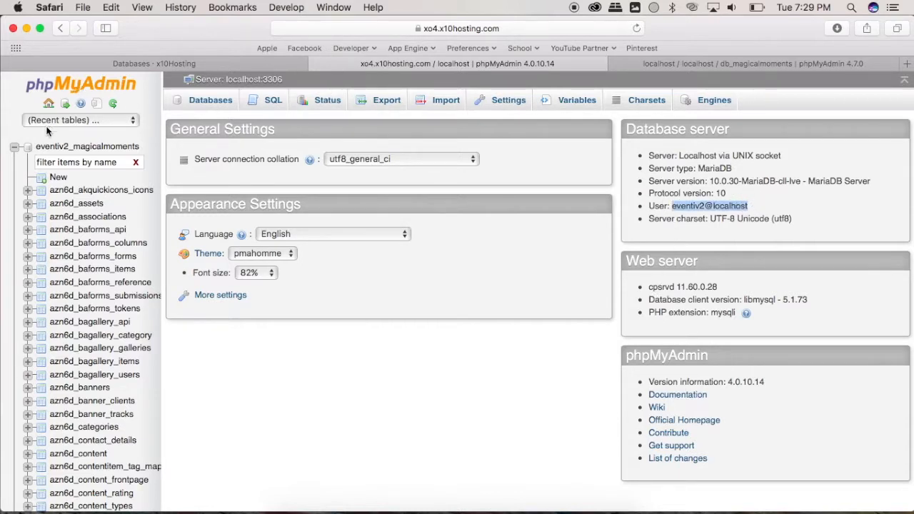
pyautogui.moveTo(299, 478)
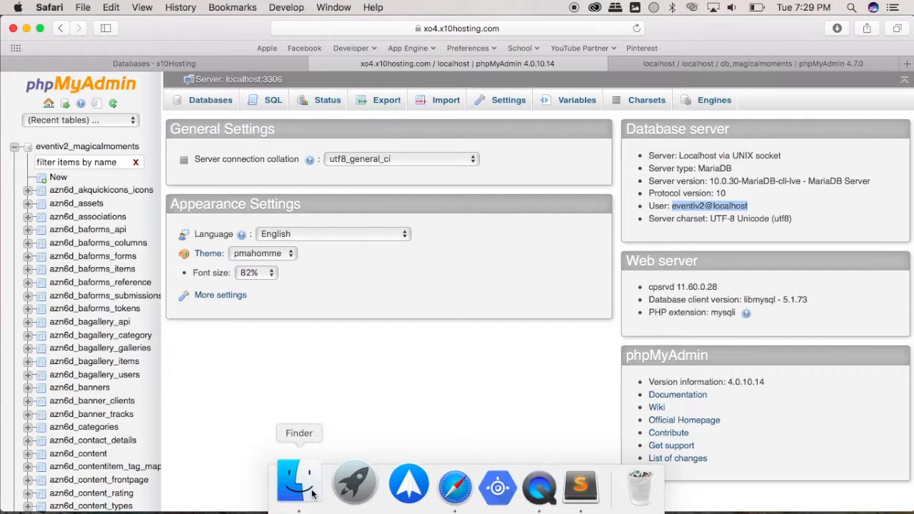
pyautogui.click(297, 482)
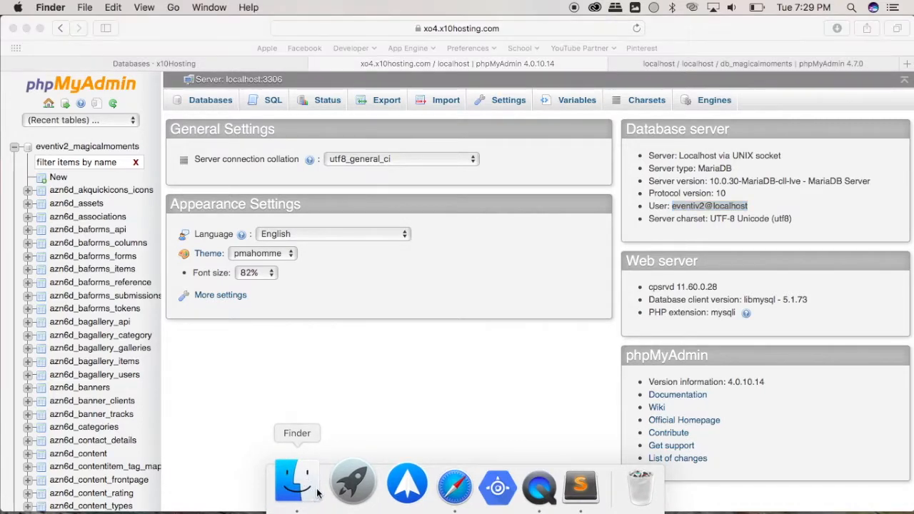
pyautogui.click(297, 482)
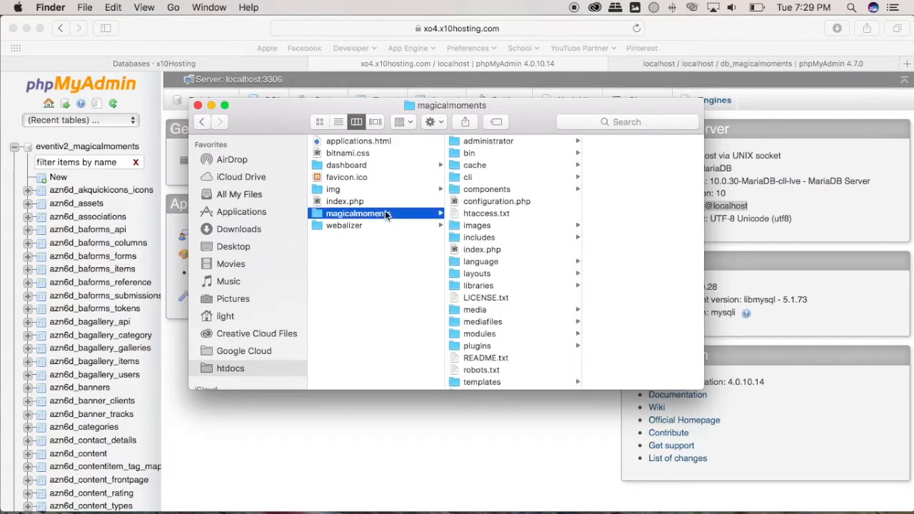
# Open the magicalmoments folder's configuration.php with Sublime Text.
pyautogui.click(479, 201)
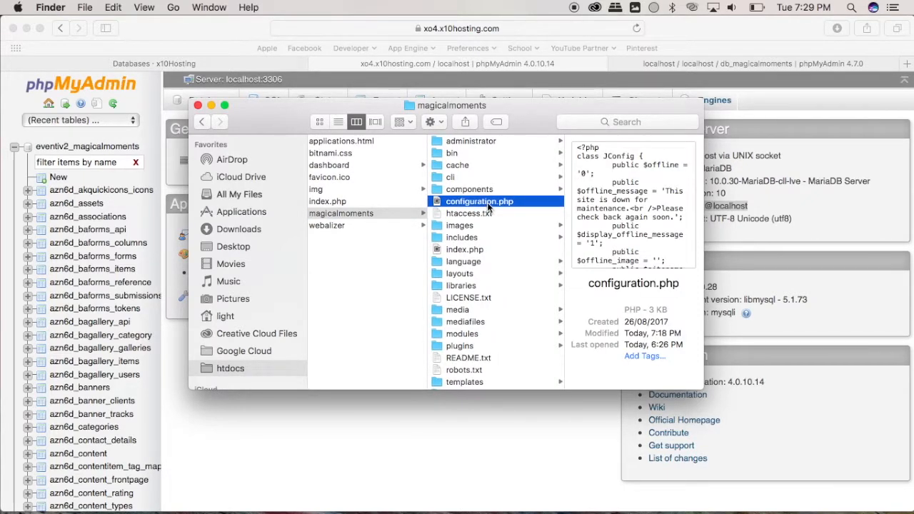
pyautogui.rightClick(479, 201)
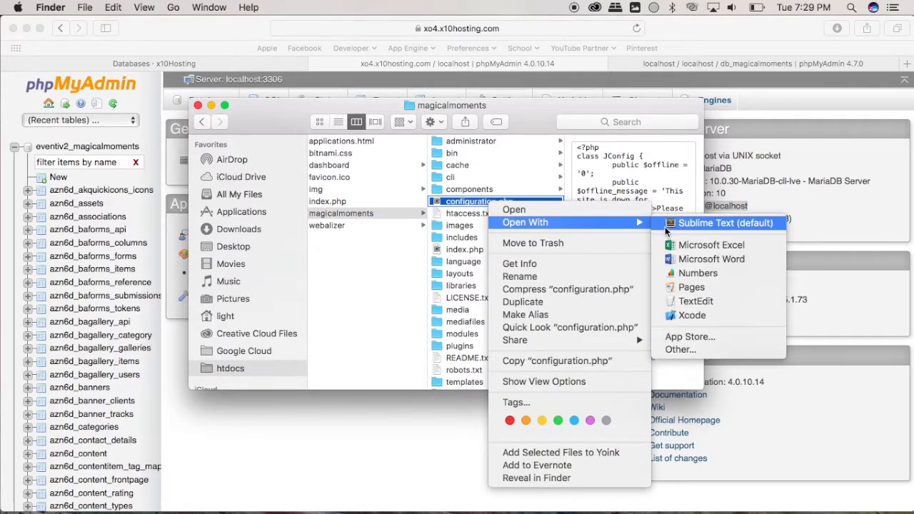
pyautogui.click(723, 223)
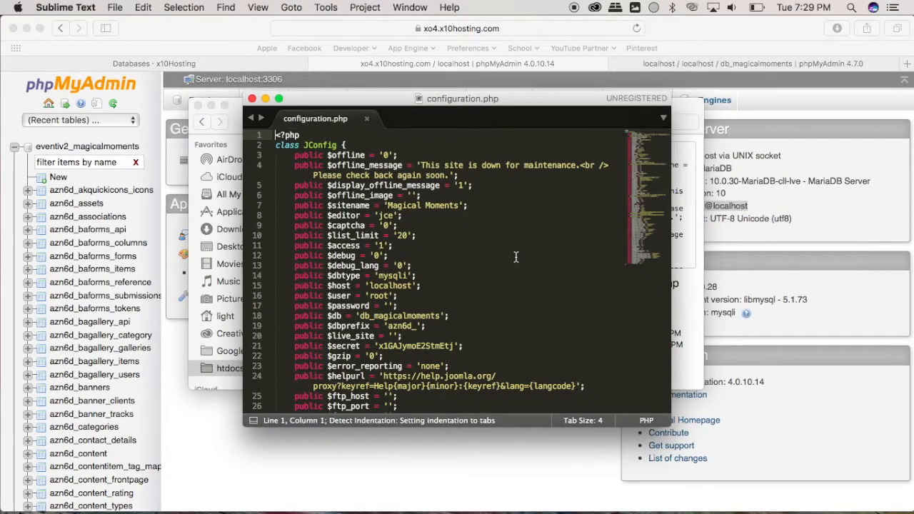
# Replace $user, $password and $db with the hosted database credentials and save configuration.php.
pyautogui.scroll(-3)
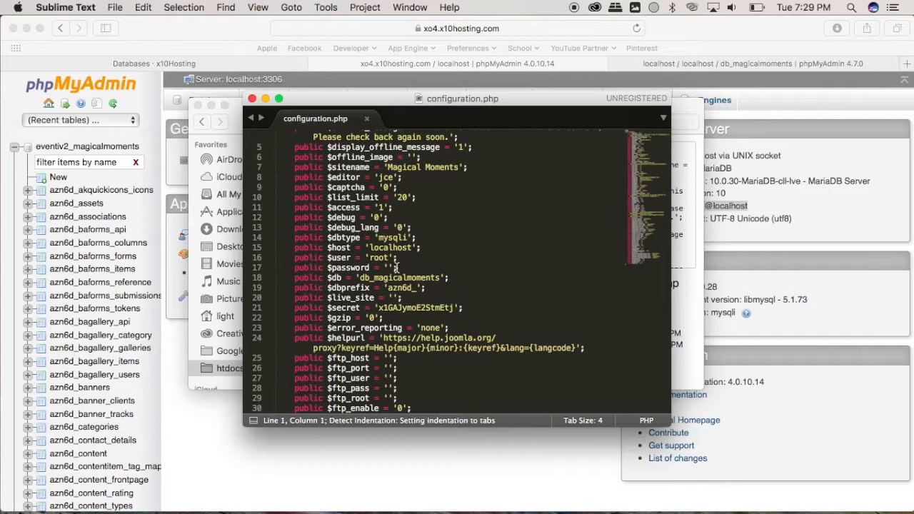
pyautogui.doubleClick(378, 257)
pyautogui.write('eventiv2@localhos')
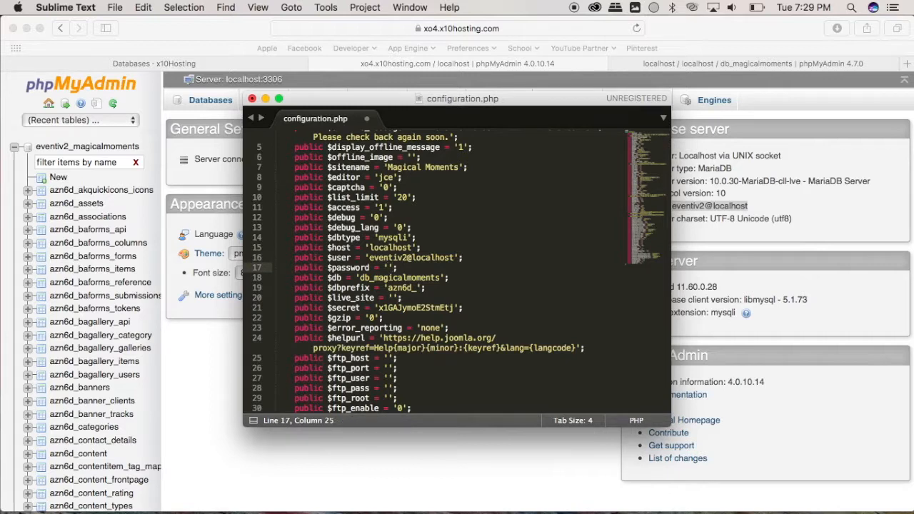
pyautogui.write('Bacd')
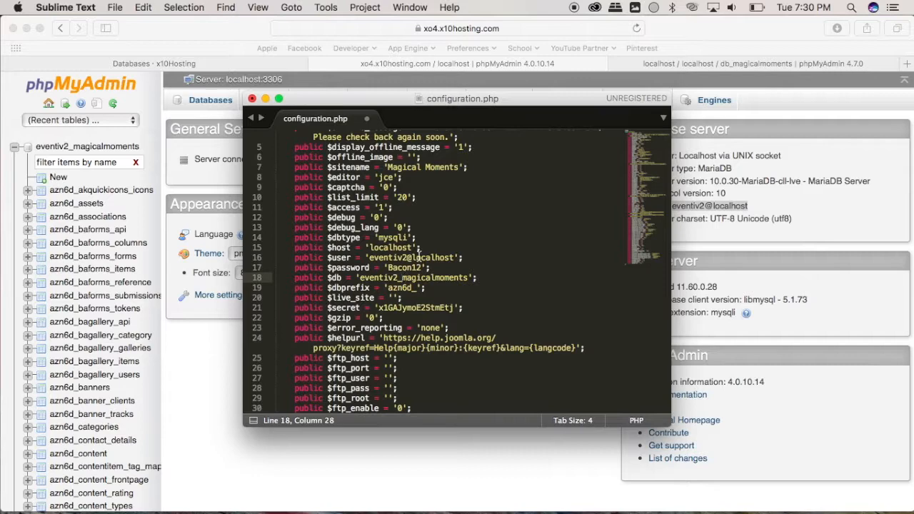
pyautogui.press('cmd+s')
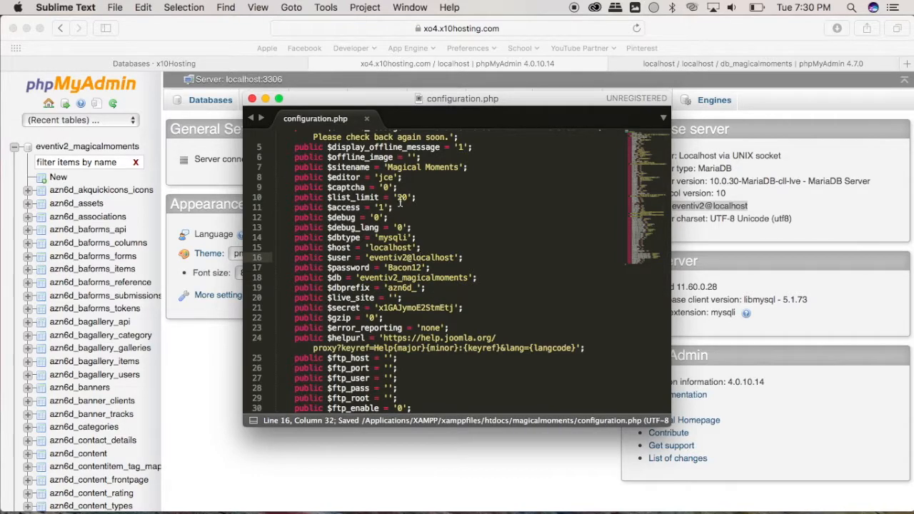
pyautogui.click(114, 7)
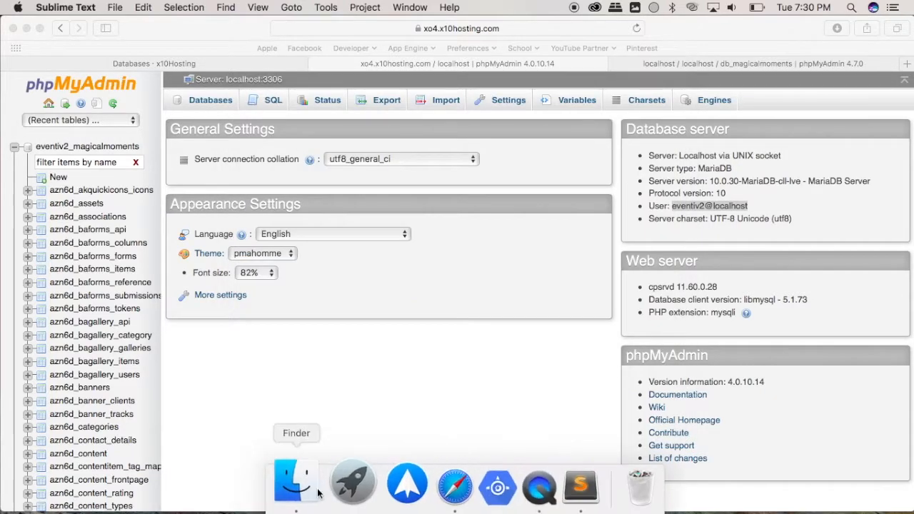
# Open Add FTP User for eventivesamples.x10host.com via My Websites and FTP Users.
pyautogui.click(296, 482)
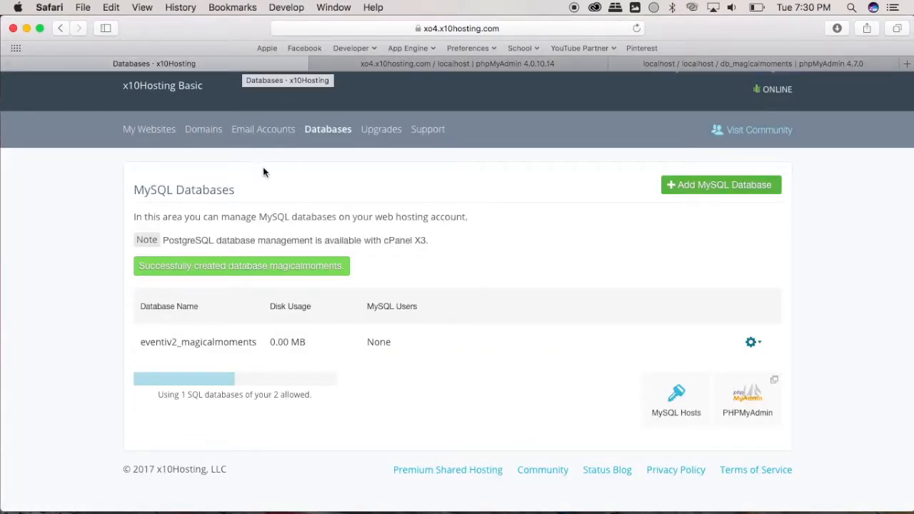
pyautogui.click(148, 129)
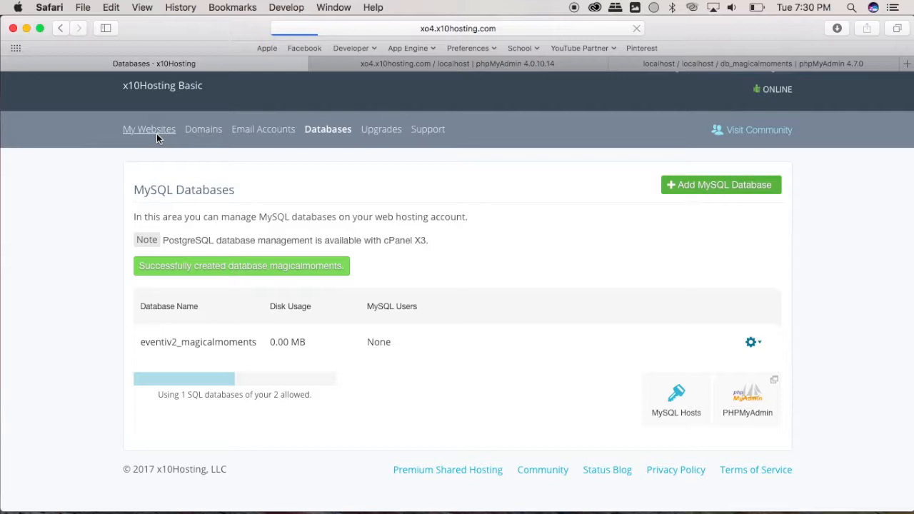
pyautogui.click(149, 130)
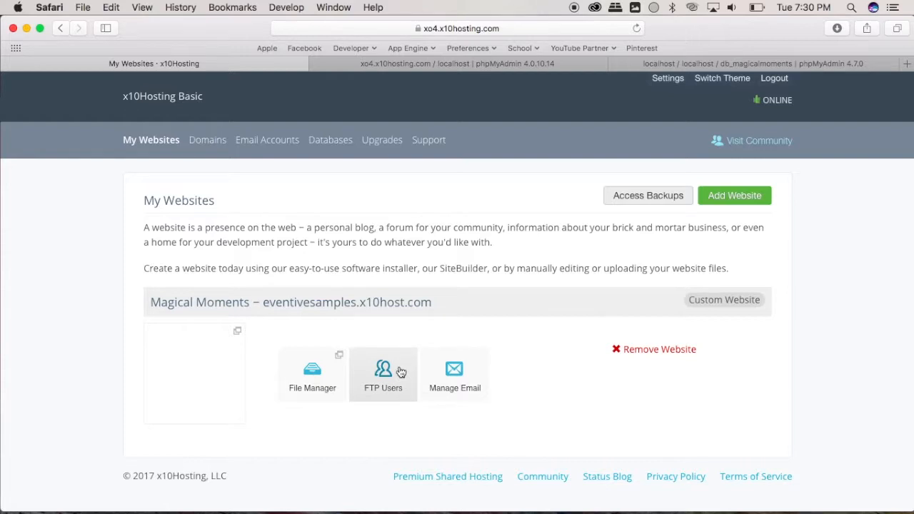
pyautogui.click(382, 374)
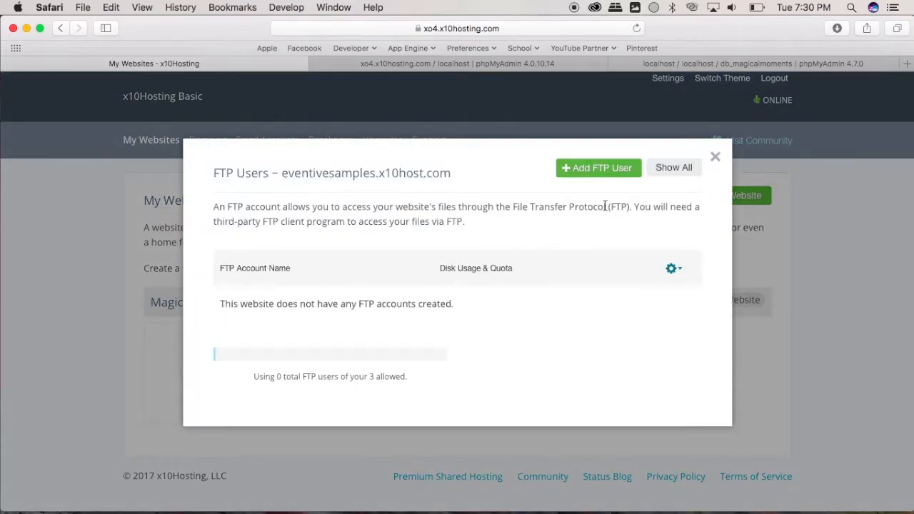
pyautogui.click(598, 168)
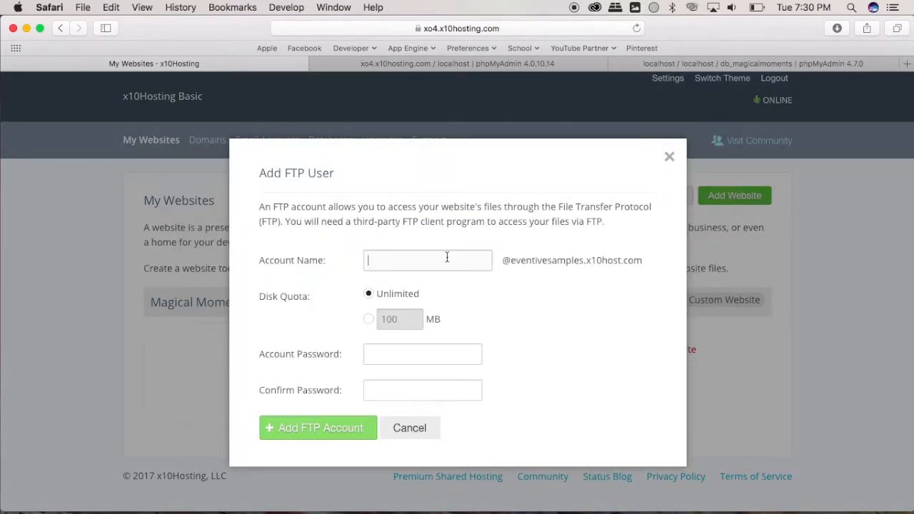
# Create the FTP account 'potato' with unlimited disk quota.
pyautogui.write('potato')
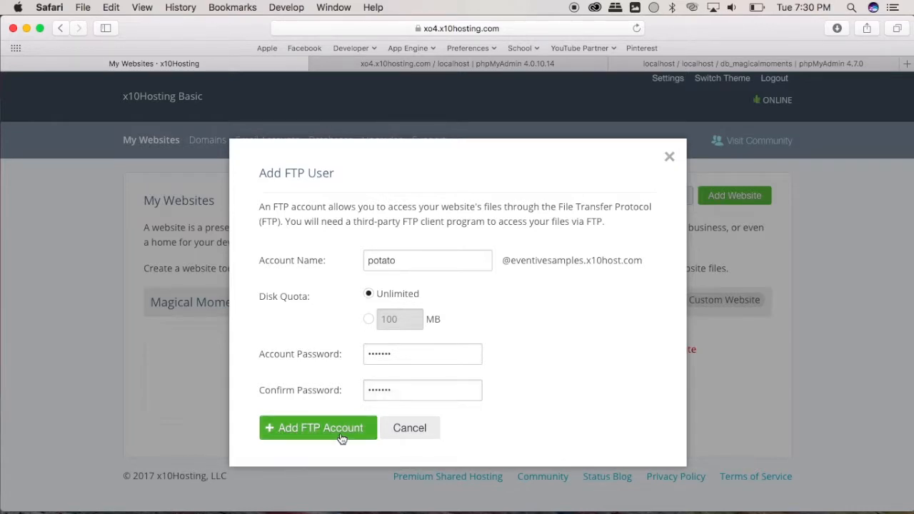
pyautogui.click(317, 428)
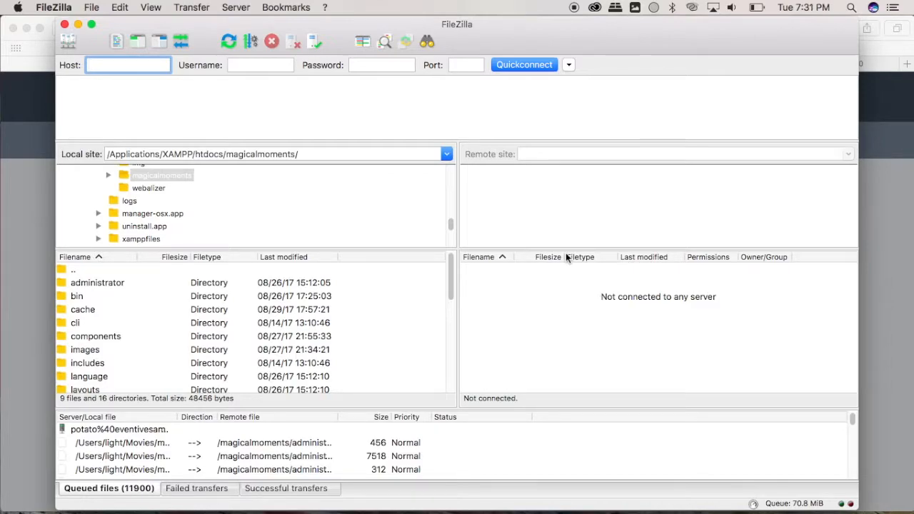
# Quickconnect FileZilla to ftp.eventivesamples.x10host.com as potato on port 21.
pyautogui.press('F3')
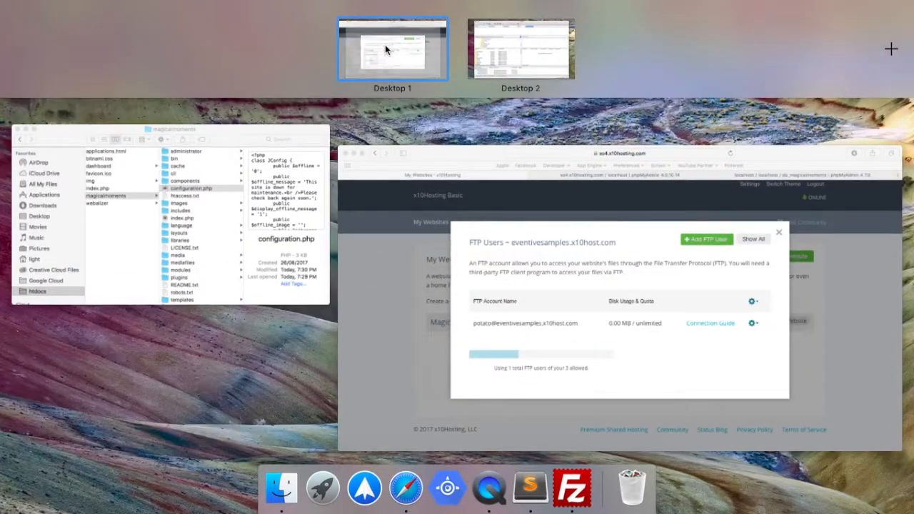
pyautogui.click(392, 48)
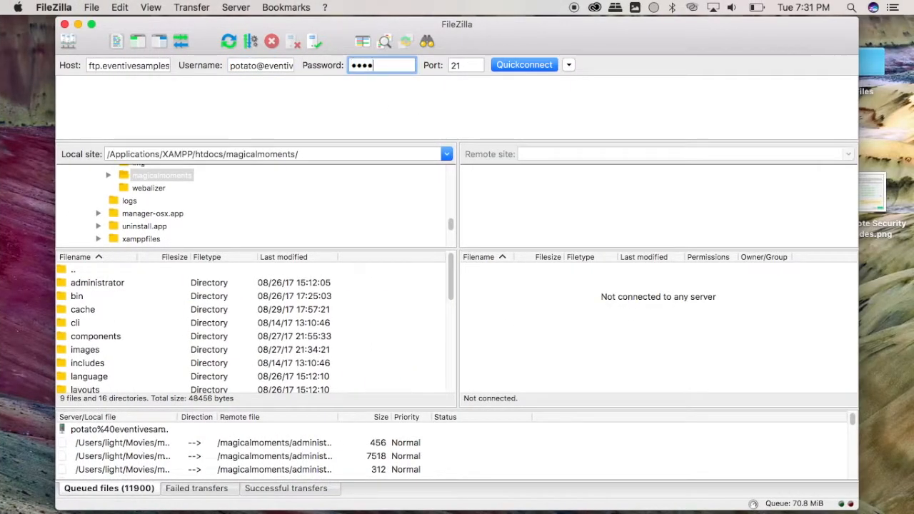
pyautogui.write('•••')
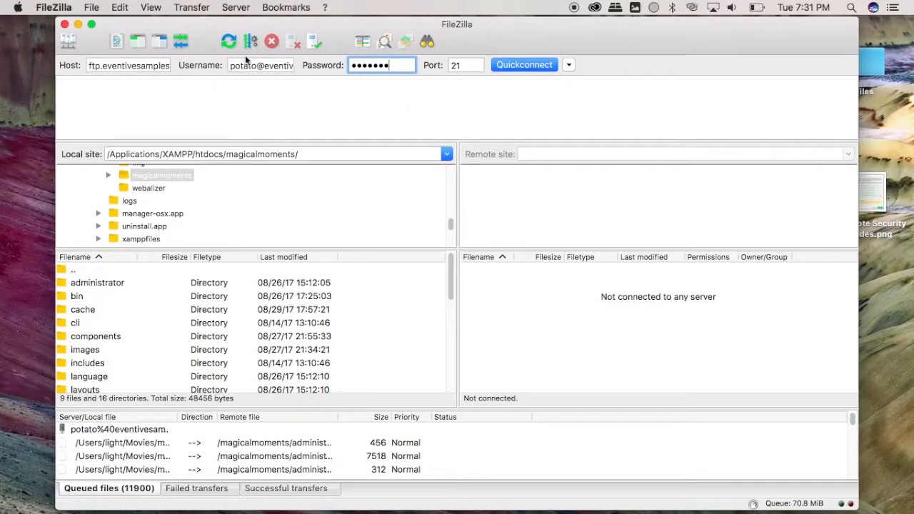
pyautogui.moveTo(525, 65)
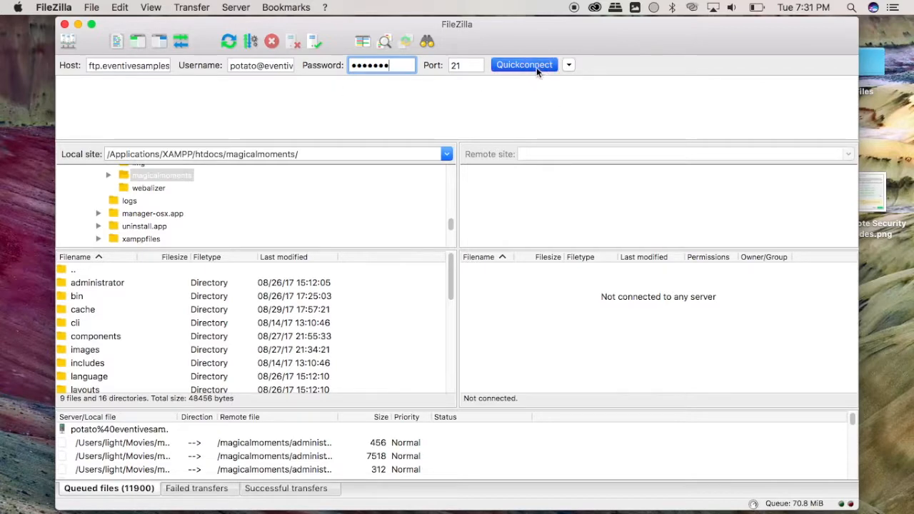
pyautogui.click(523, 64)
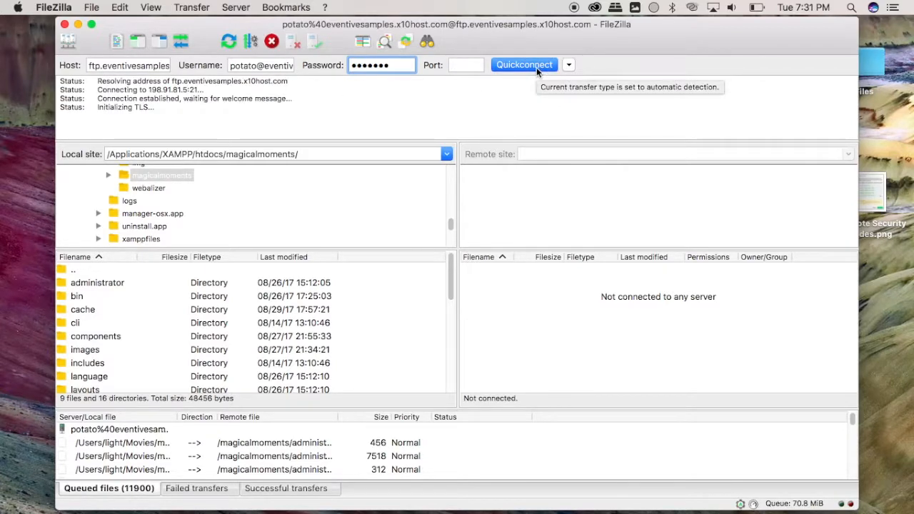
pyautogui.click(524, 64)
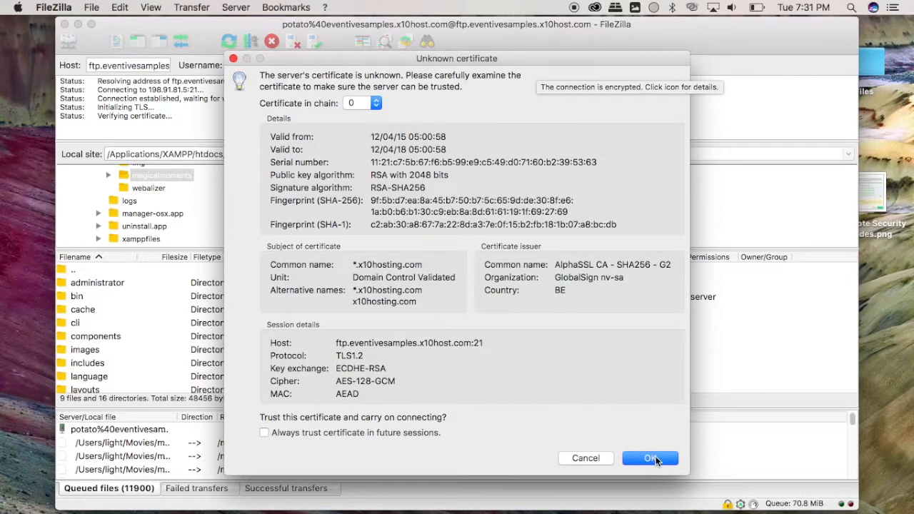
# Trust the unknown server certificate to complete the FTP connection.
pyautogui.click(649, 458)
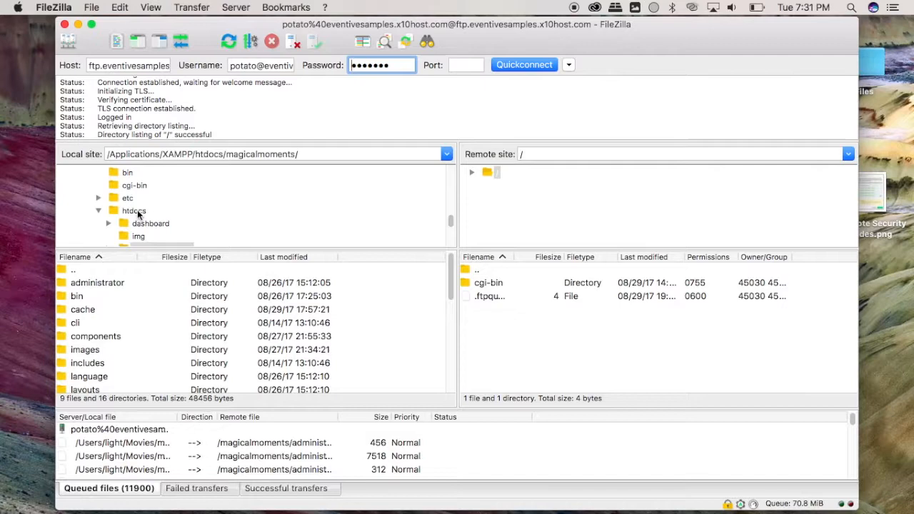
# Select the local magicalmoments site files and upload them to the remote server.
pyautogui.click(97, 283)
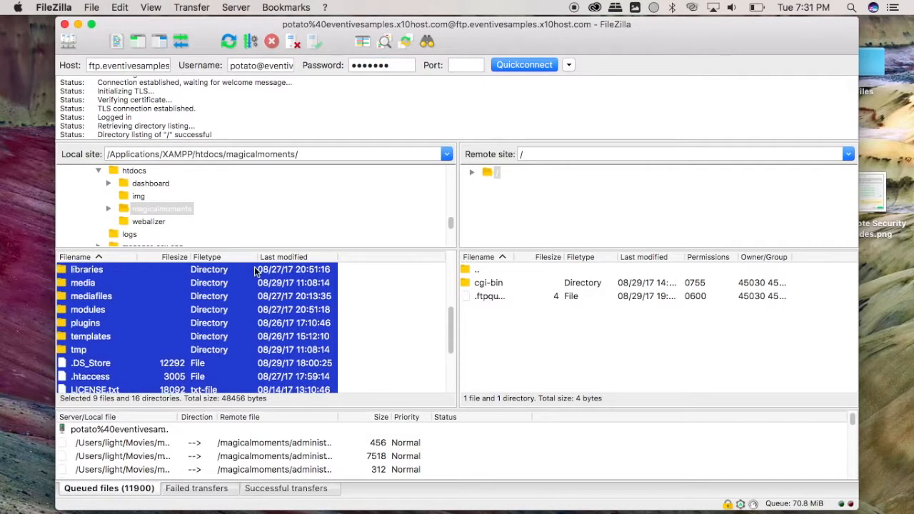
pyautogui.rightClick(255, 269)
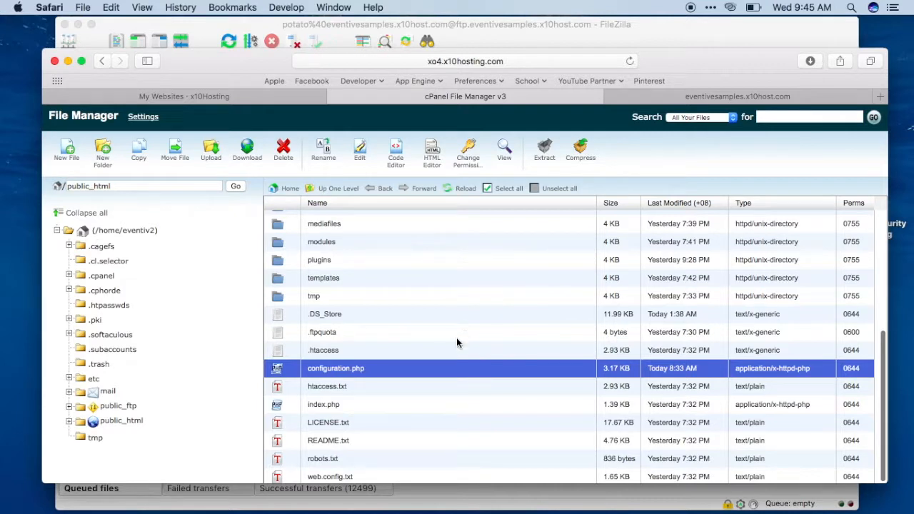
pyautogui.moveTo(130, 430)
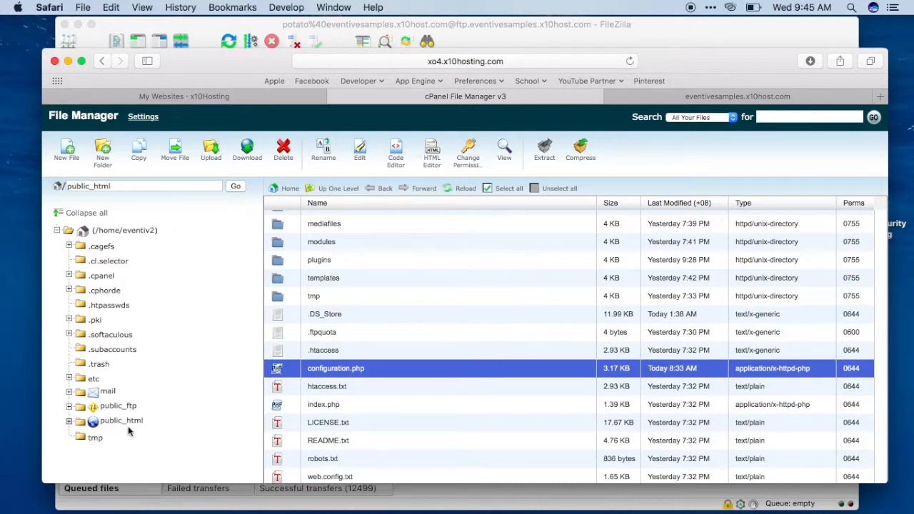
pyautogui.moveTo(199, 377)
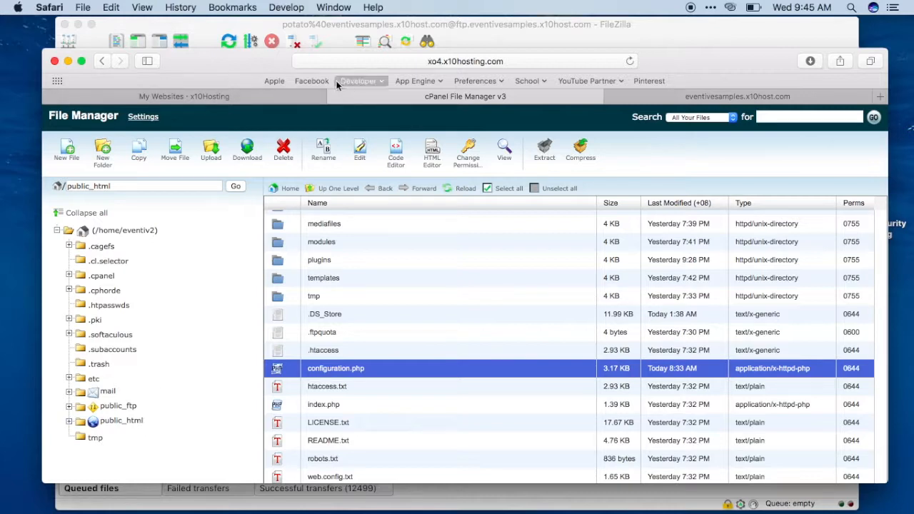
# Locate configuration.php in public_html and launch it in the Code Editor.
pyautogui.click(252, 97)
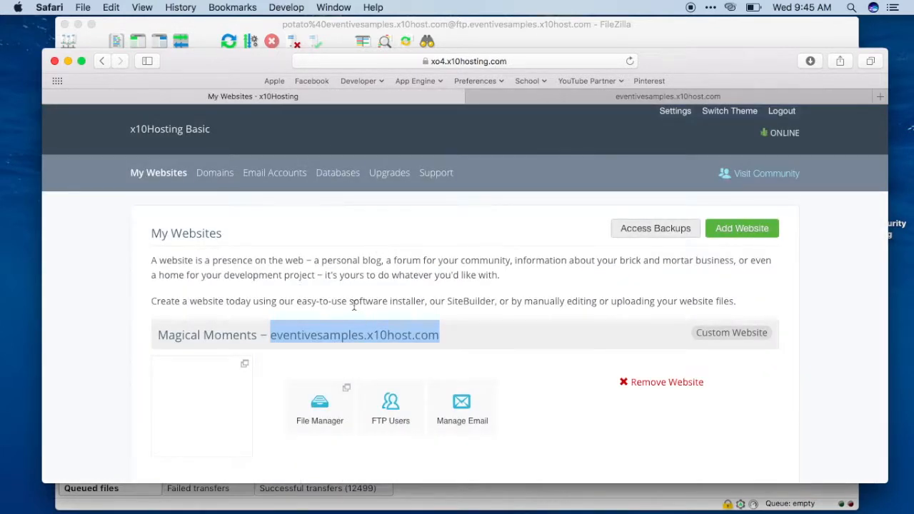
pyautogui.scroll(-3)
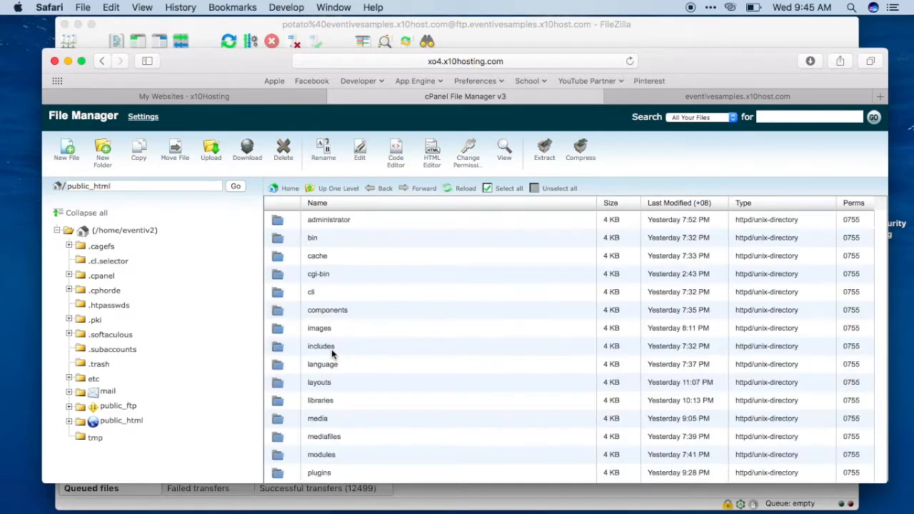
pyautogui.scroll(-3)
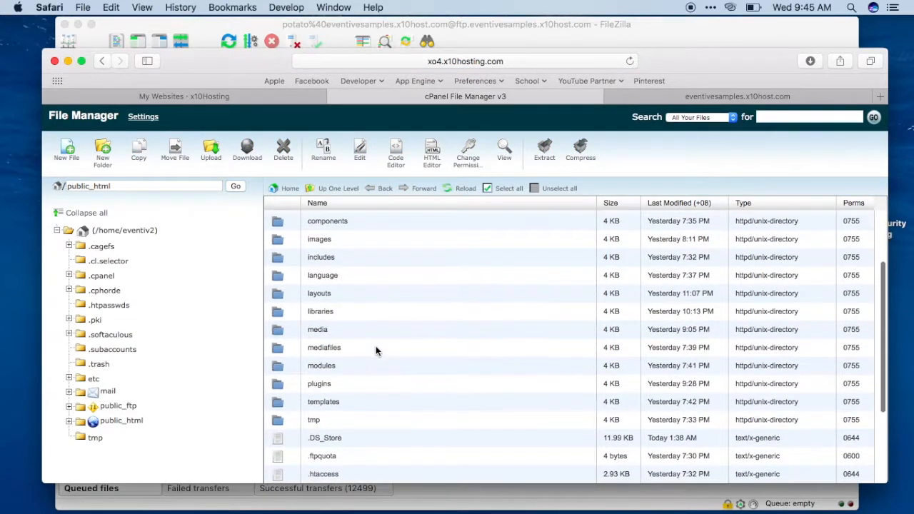
pyautogui.scroll(-3)
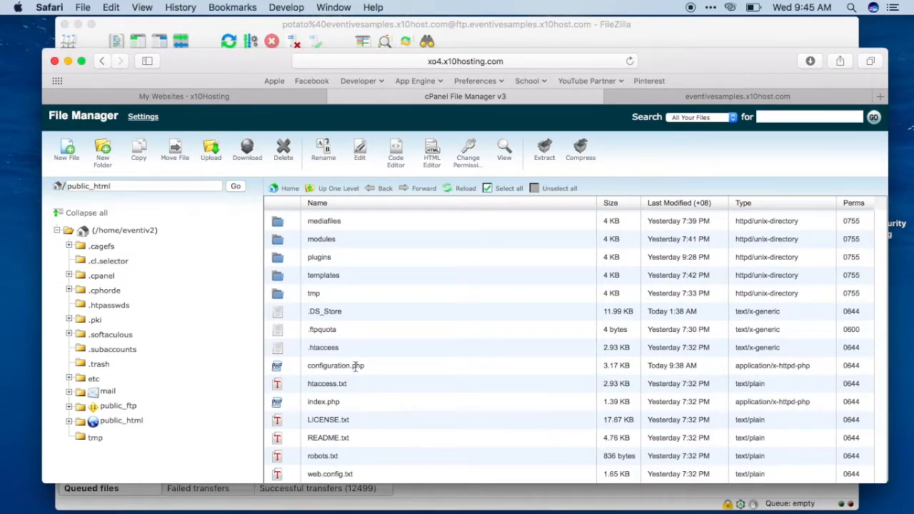
pyautogui.click(335, 365)
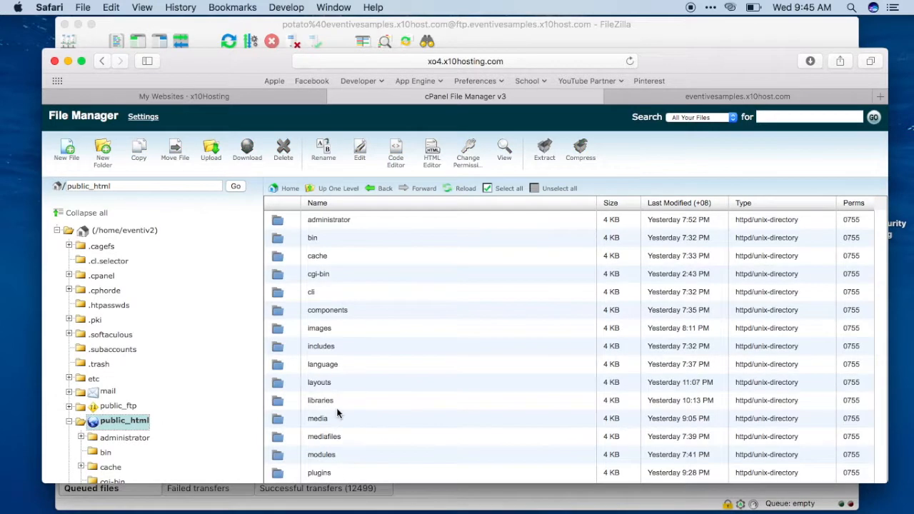
pyautogui.scroll(-3)
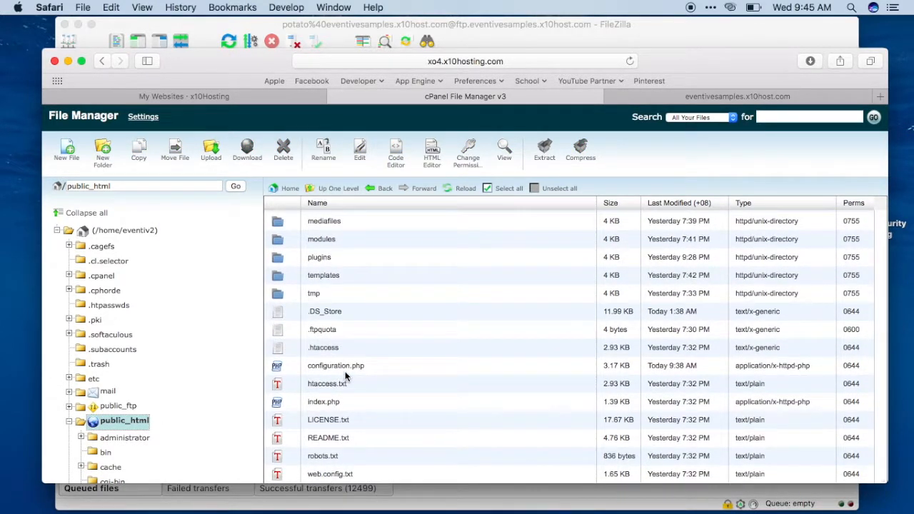
pyautogui.click(336, 365)
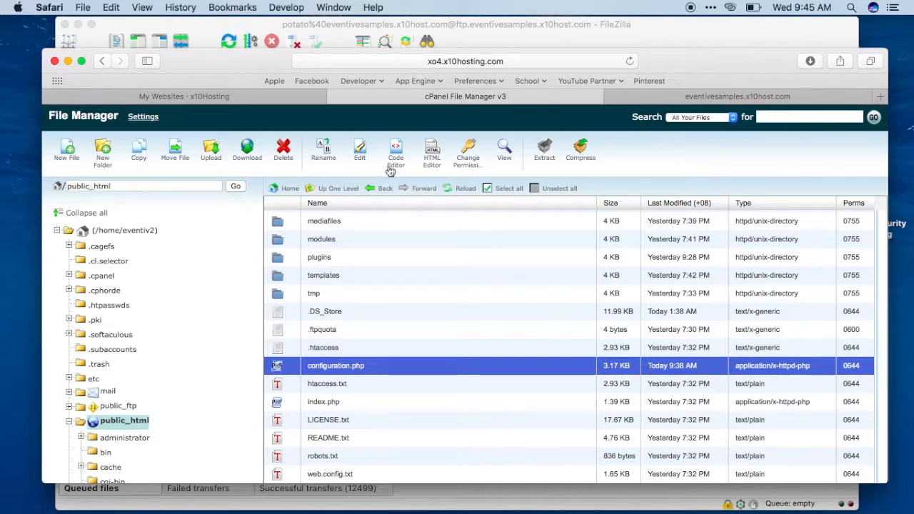
pyautogui.click(395, 152)
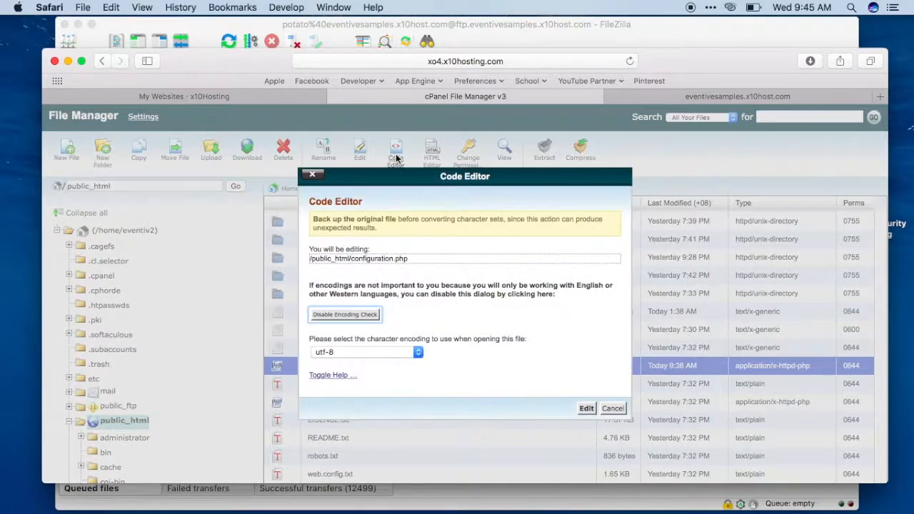
# Open configuration.php with utf-8 encoding and save its database settings.
pyautogui.click(586, 407)
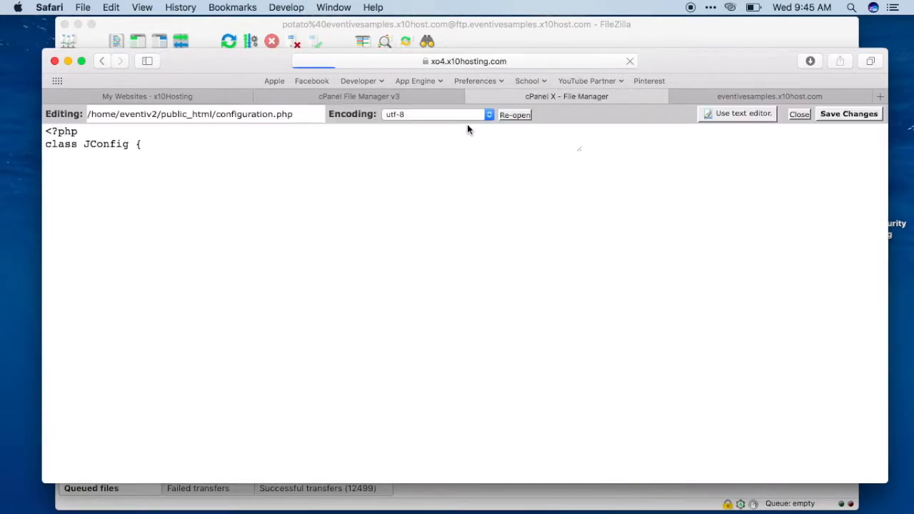
pyautogui.click(515, 114)
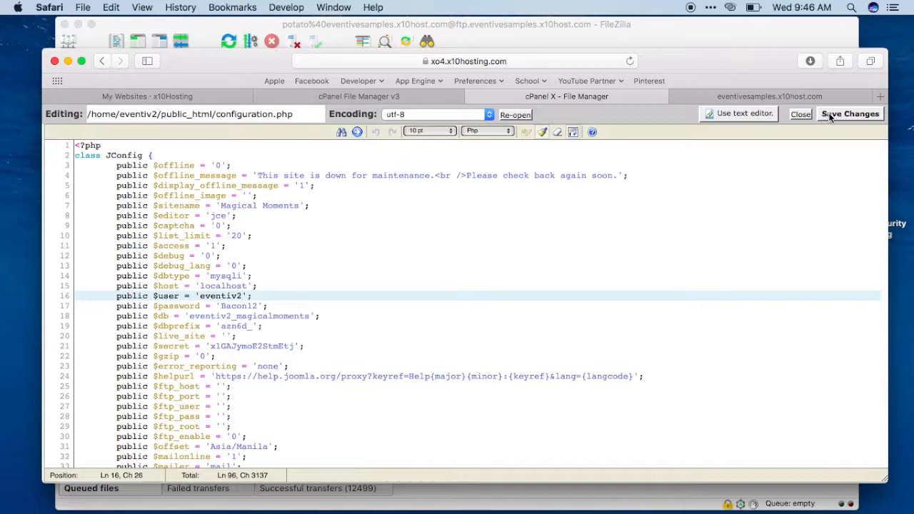
pyautogui.click(849, 114)
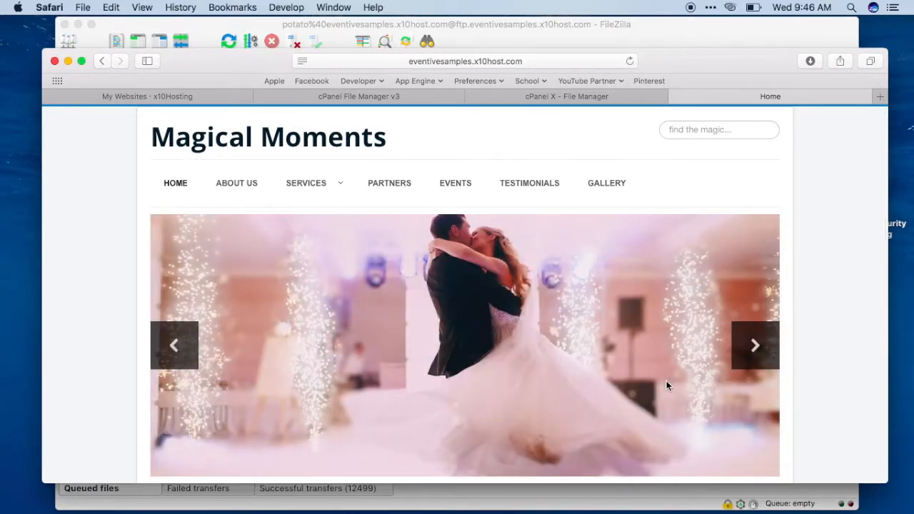
# Advance the homepage slideshow two slides to new wedding images.
pyautogui.click(755, 345)
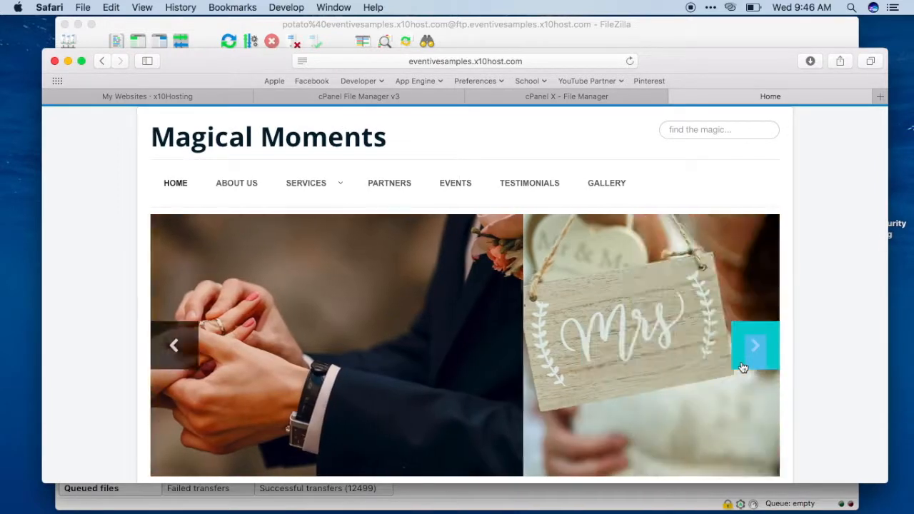
pyautogui.click(755, 346)
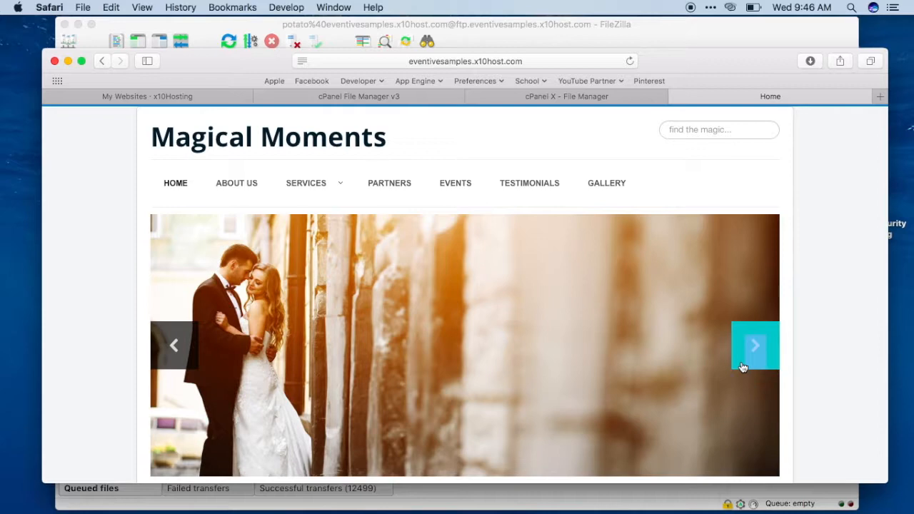